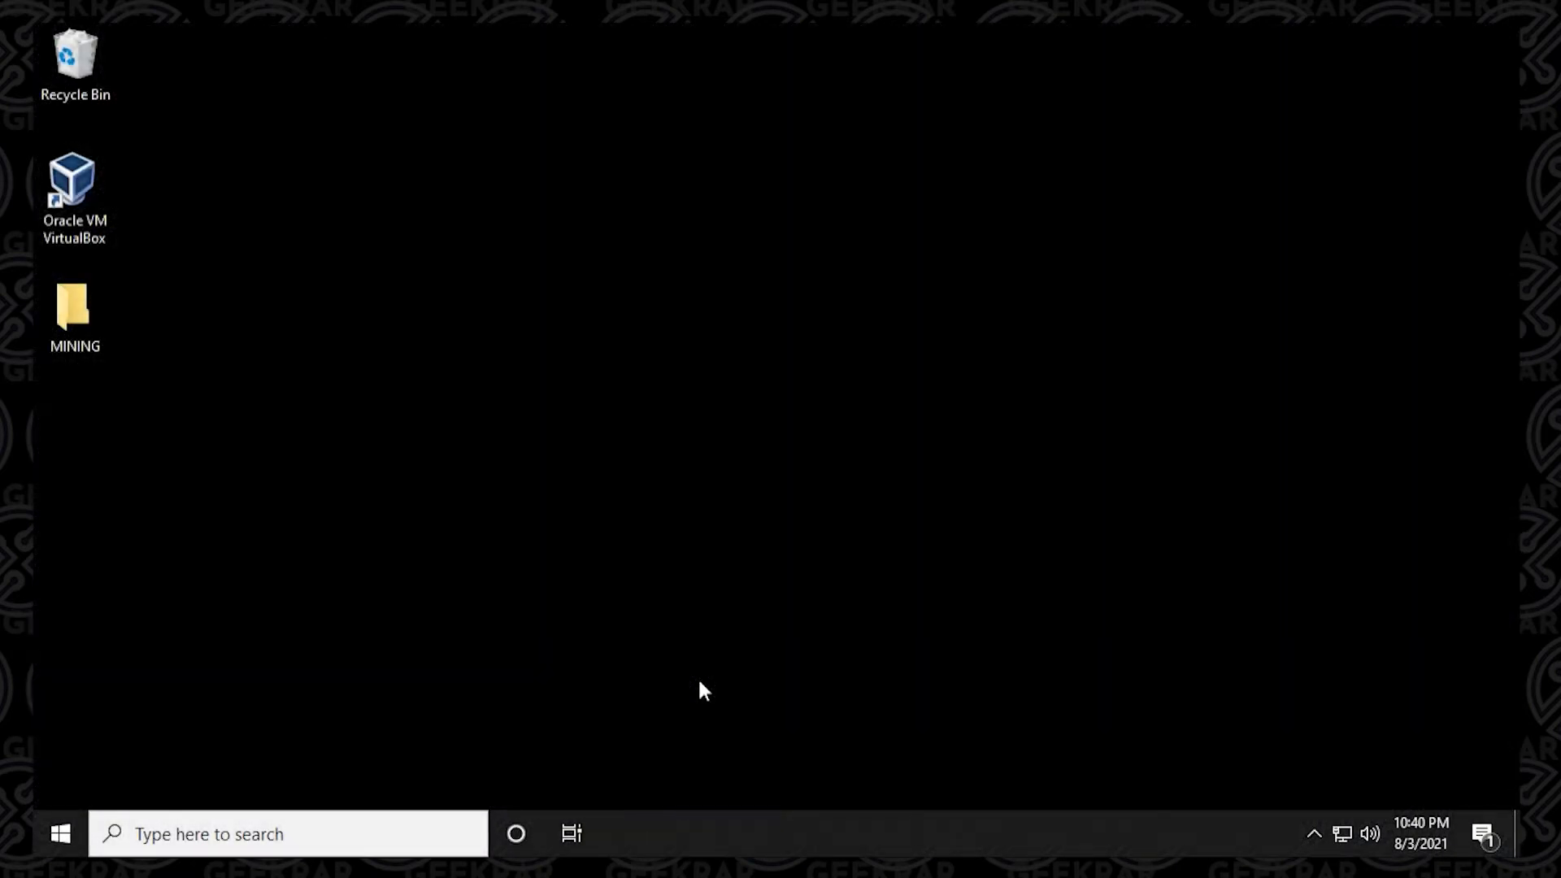
Bring up the Run box from Start and enter optionalfeatures.exe
{"action": "left_click", "coordinate": [290, 834]}
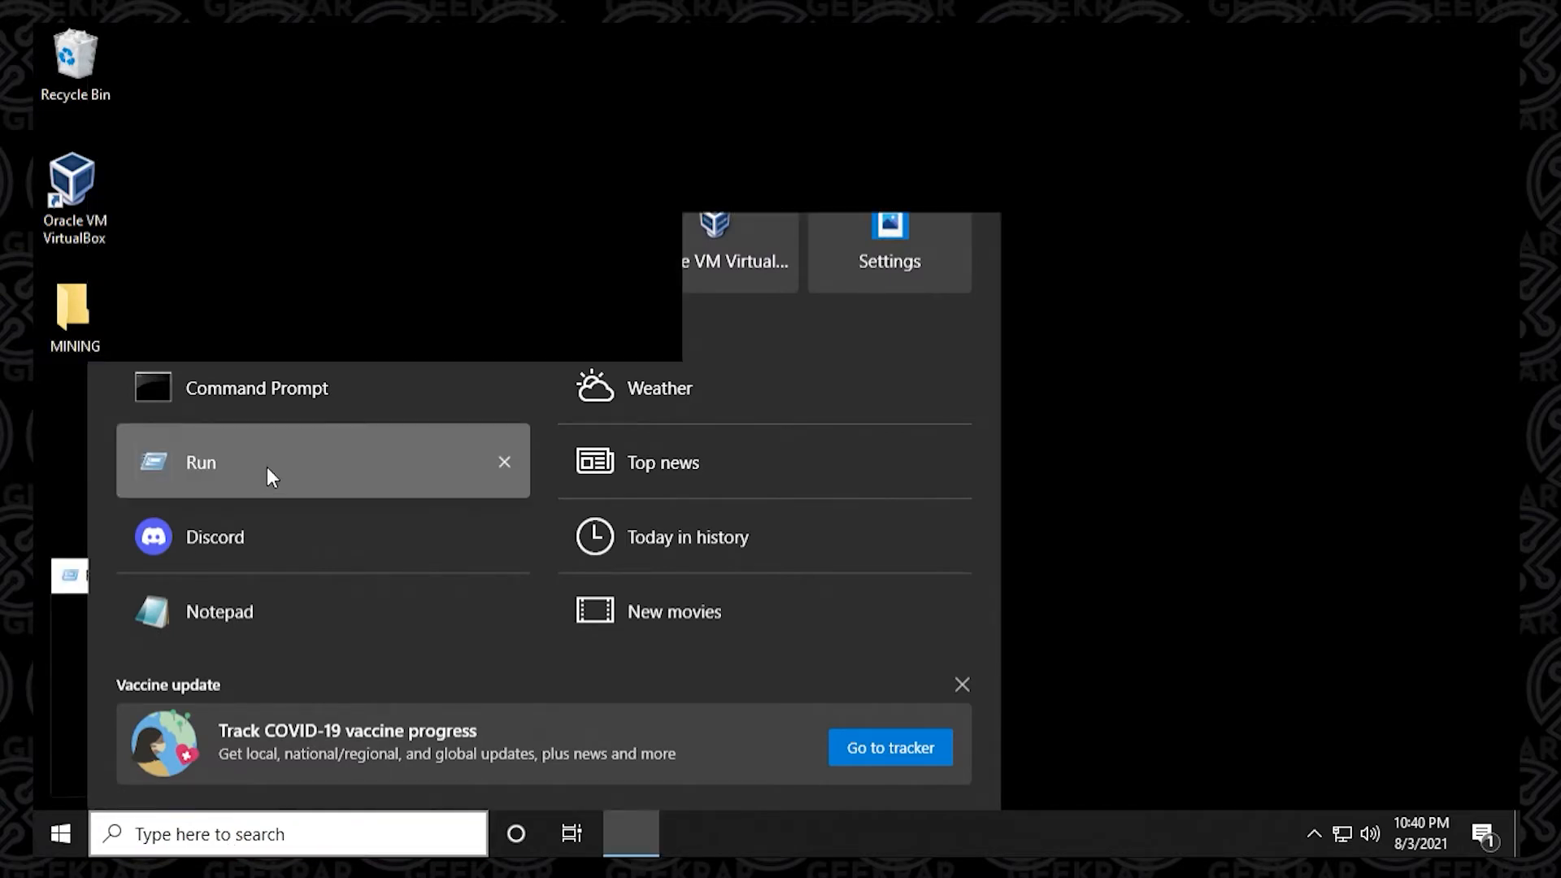
{"action": "left_click", "coordinate": [200, 462]}
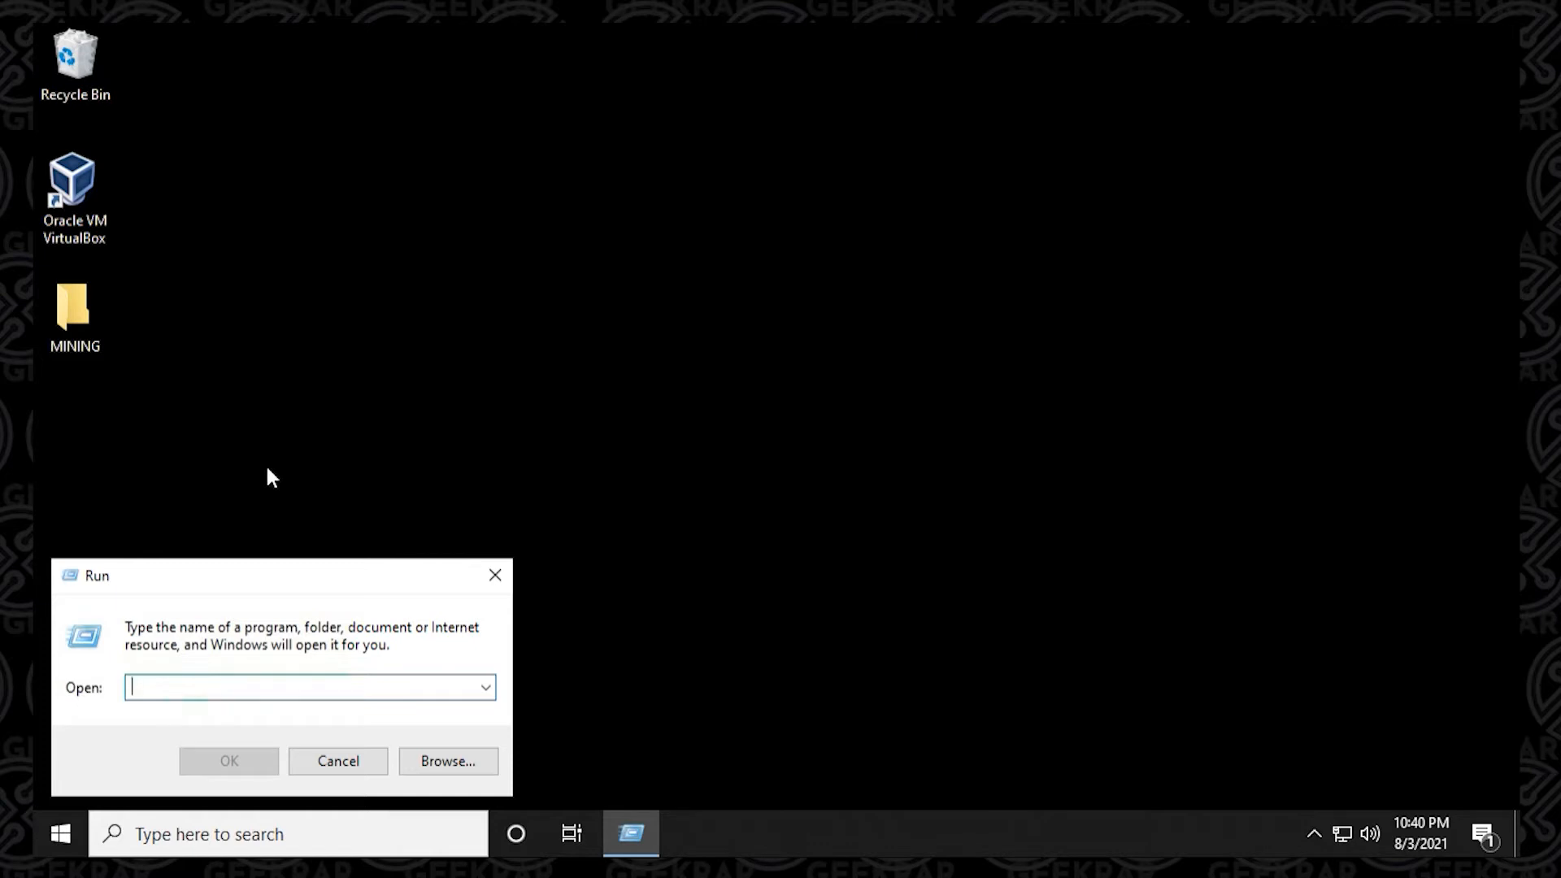
{"action": "type", "text": "optional"}
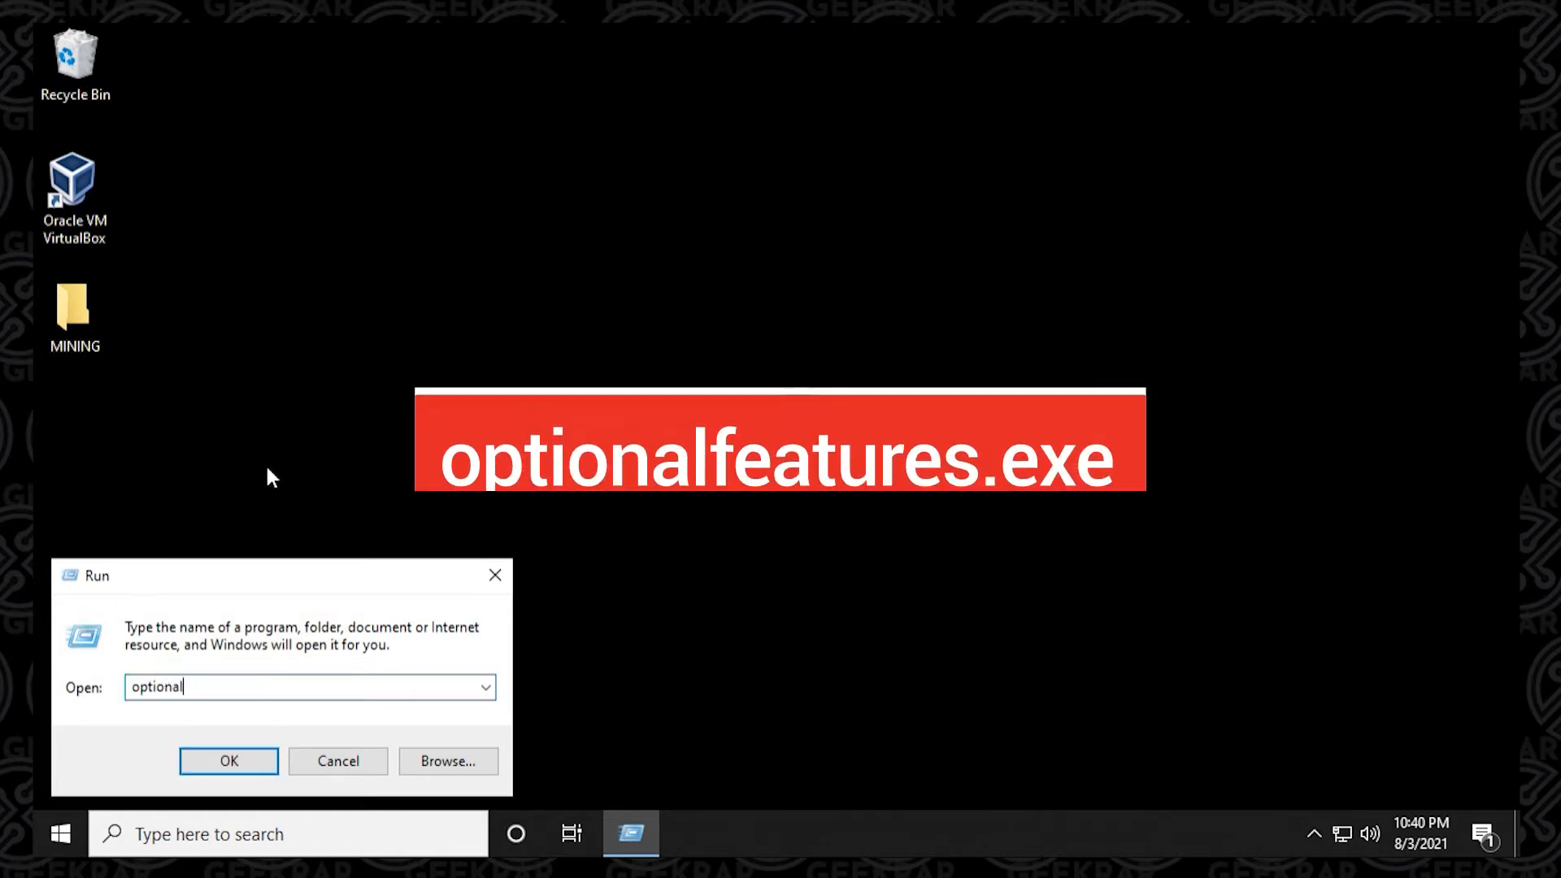
{"action": "type", "text": "feat"}
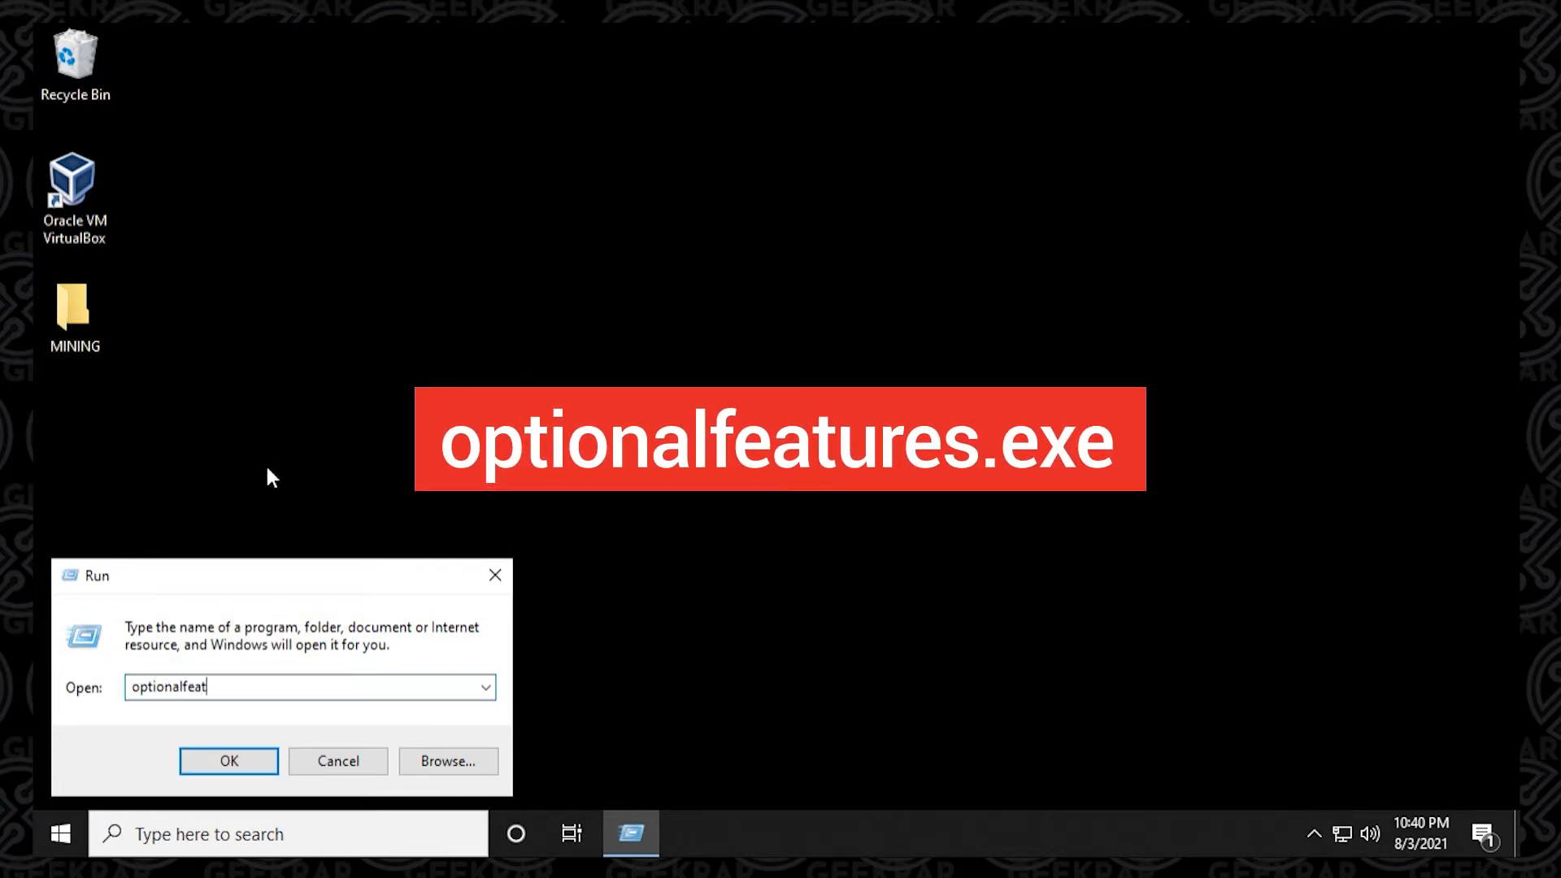
{"action": "type", "text": "ures.exe"}
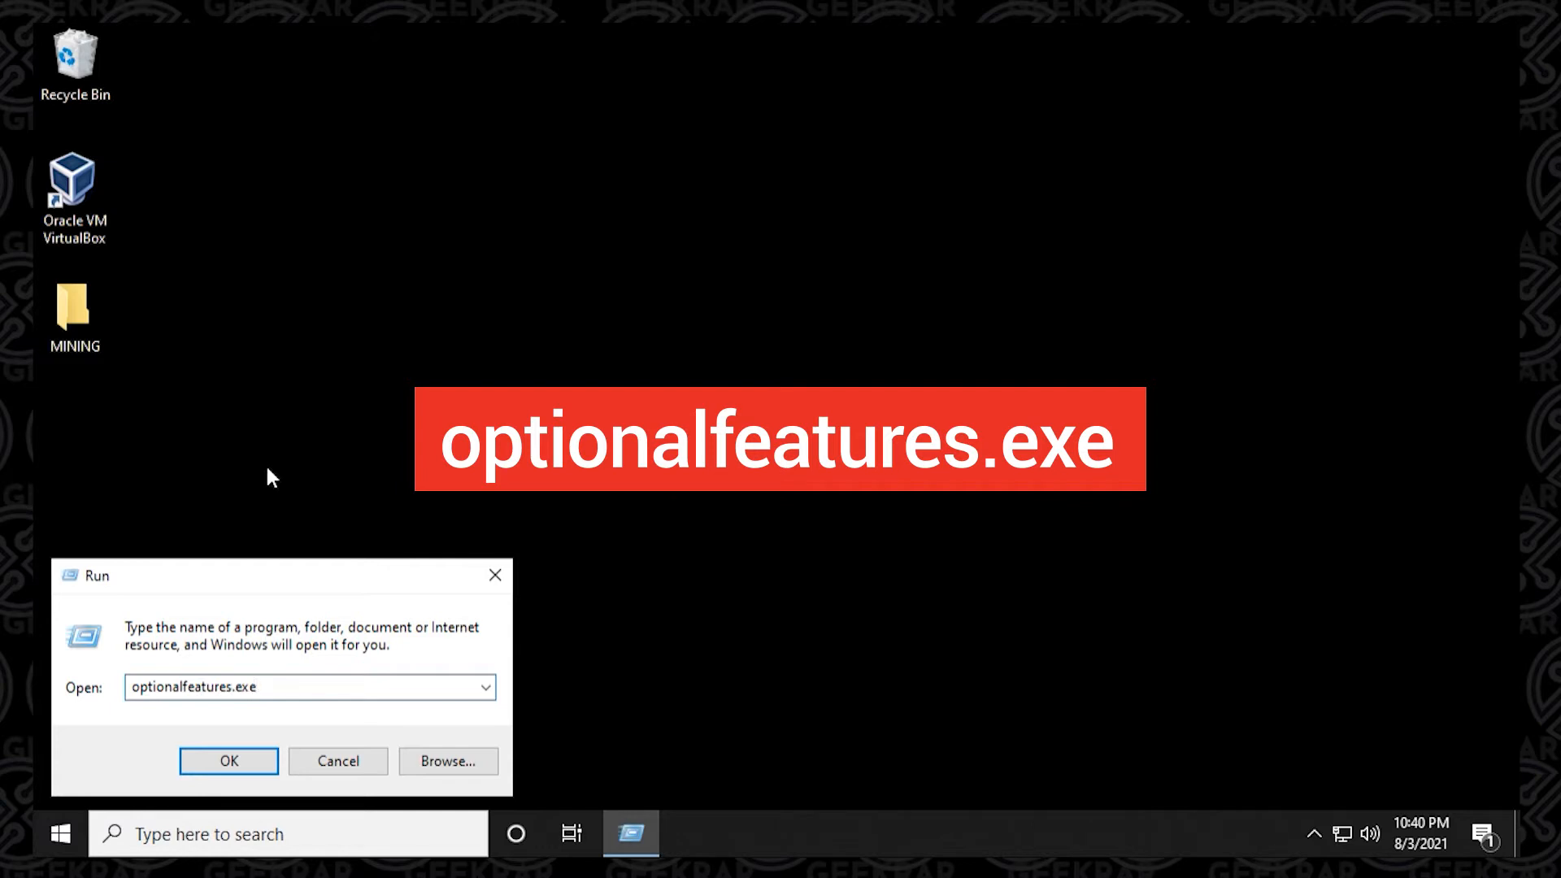
Launch Windows Features, enable Hyper-V with Management Tools and Platform, and apply the change
{"action": "left_click", "coordinate": [228, 761]}
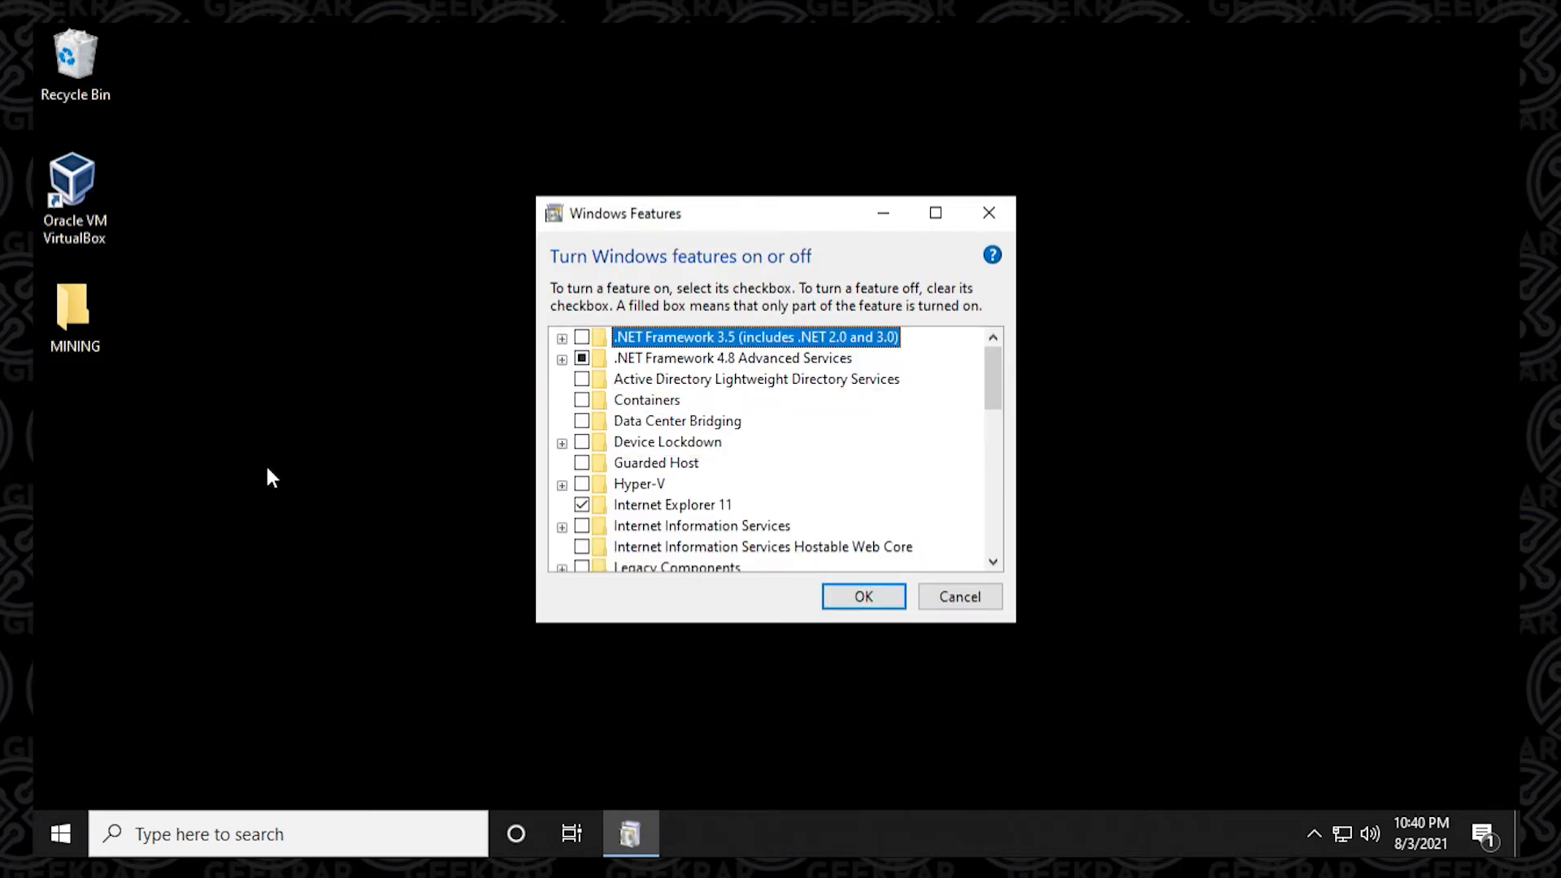
{"action": "mouse_move", "coordinate": [1511, 662]}
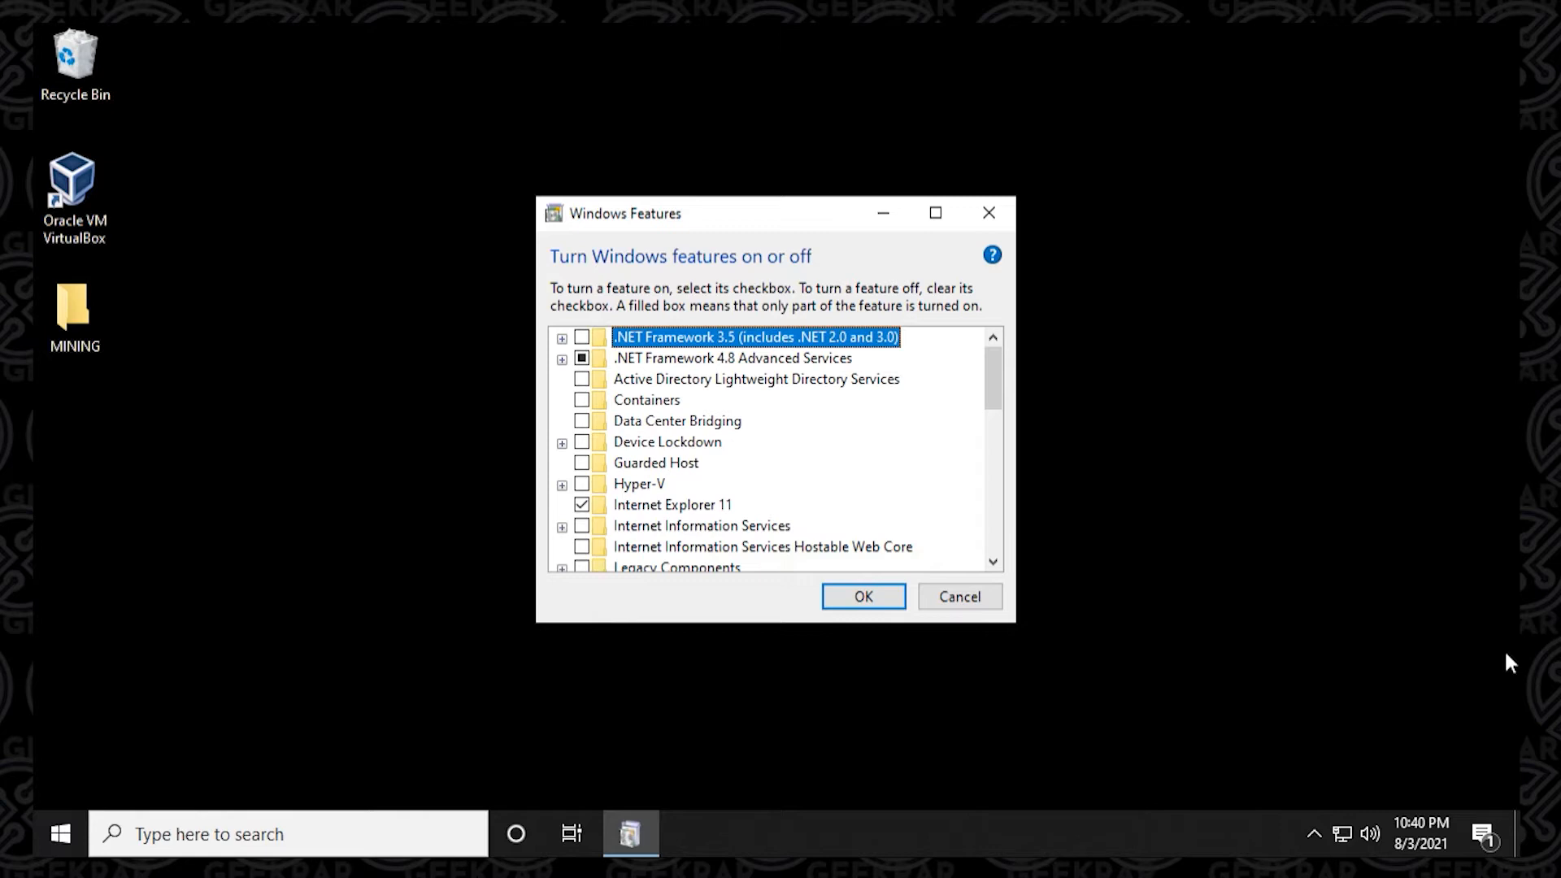
{"action": "mouse_move", "coordinate": [673, 504]}
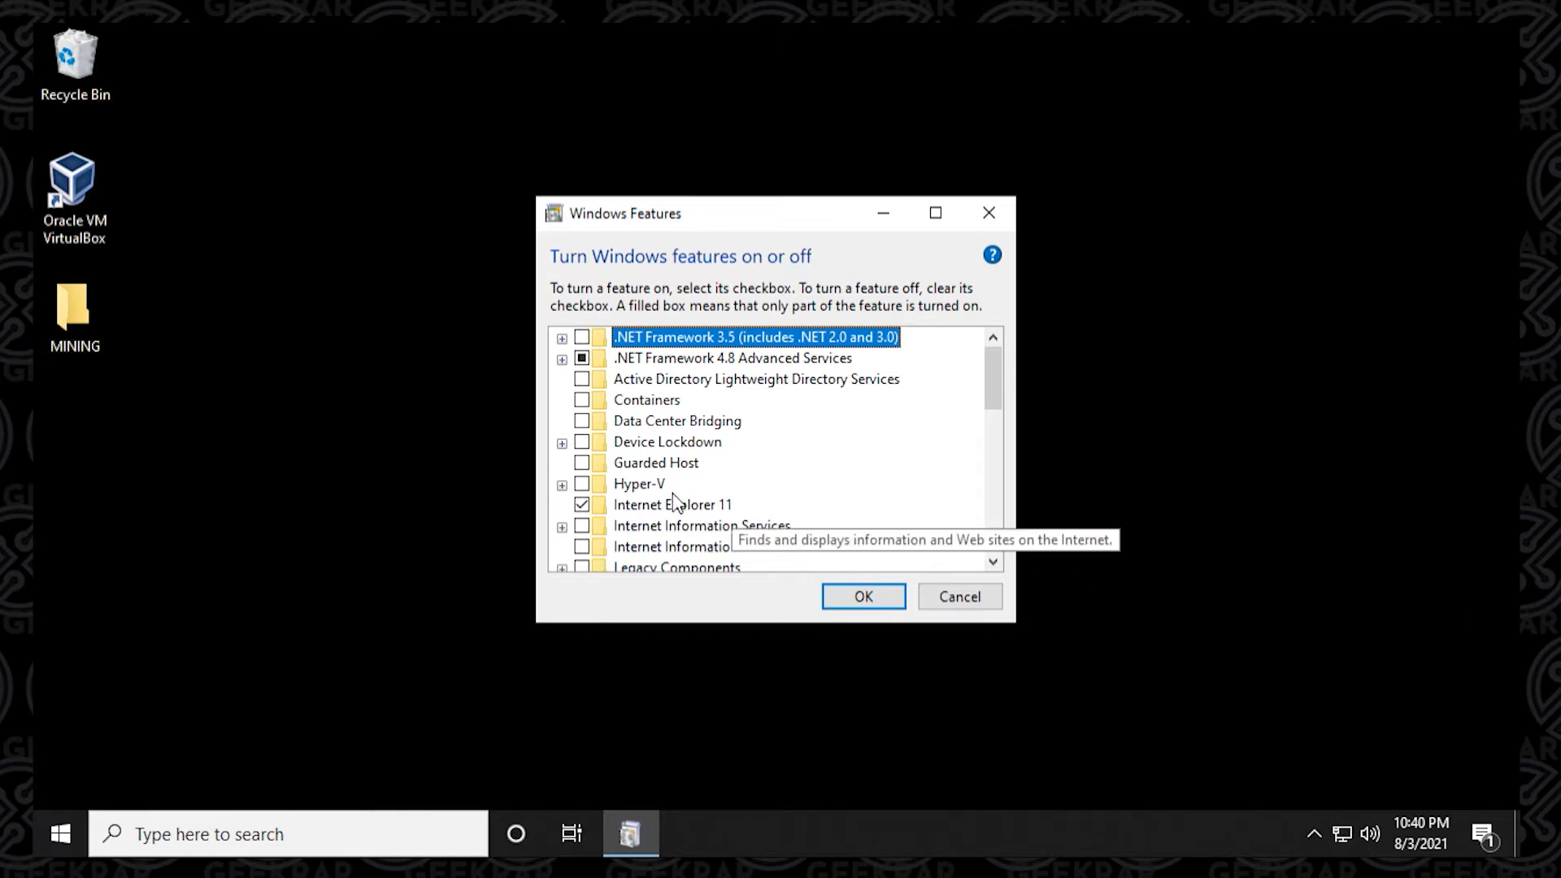
{"action": "left_click", "coordinate": [561, 483]}
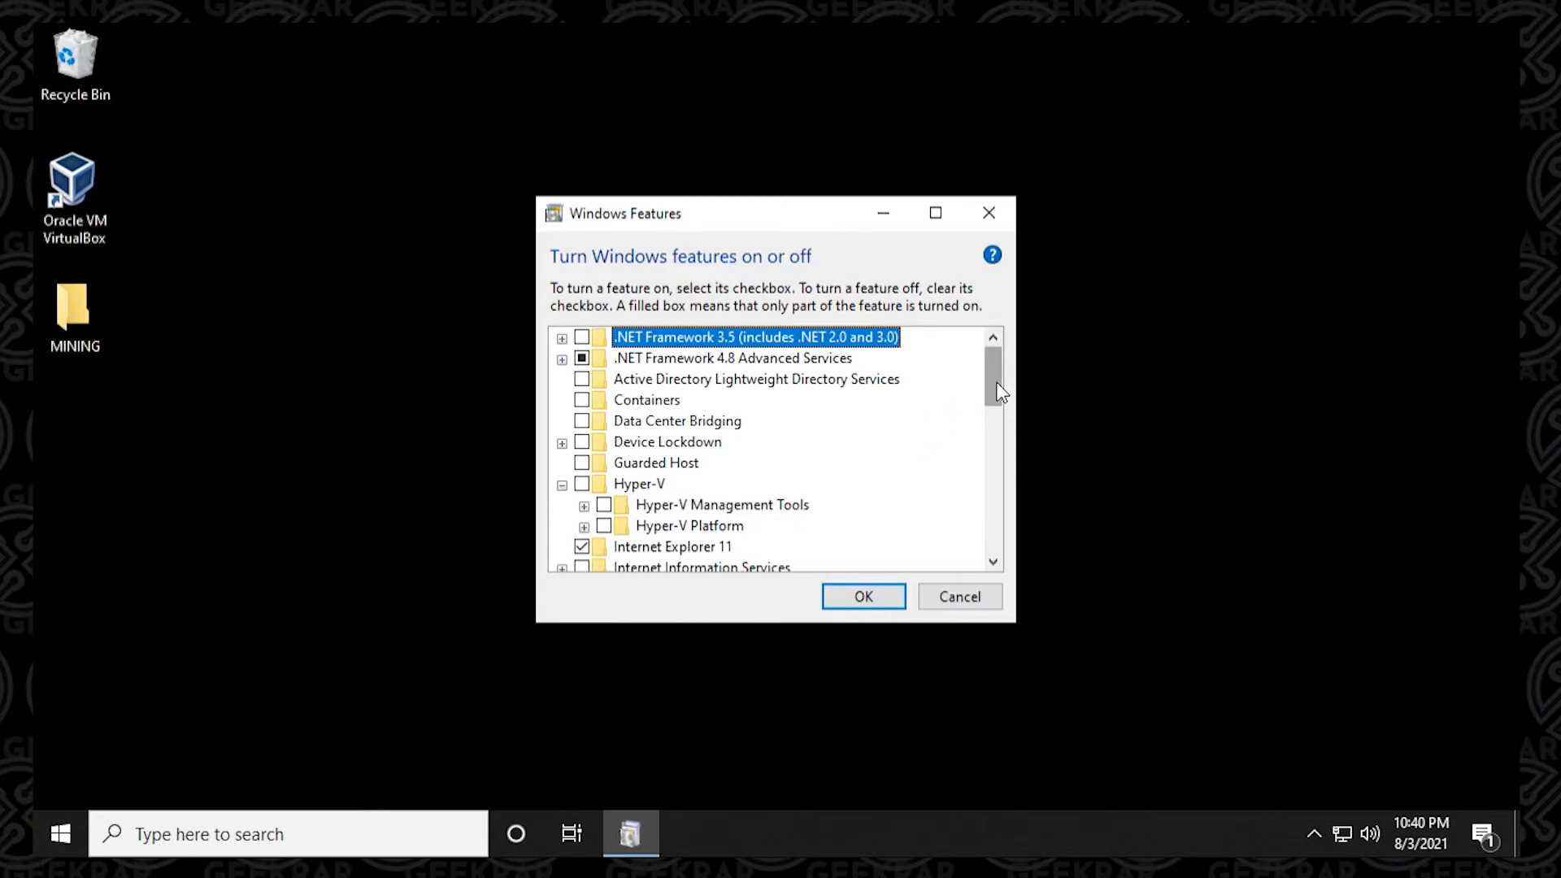
{"action": "scroll", "scroll_direction": "down", "scroll_amount": 3}
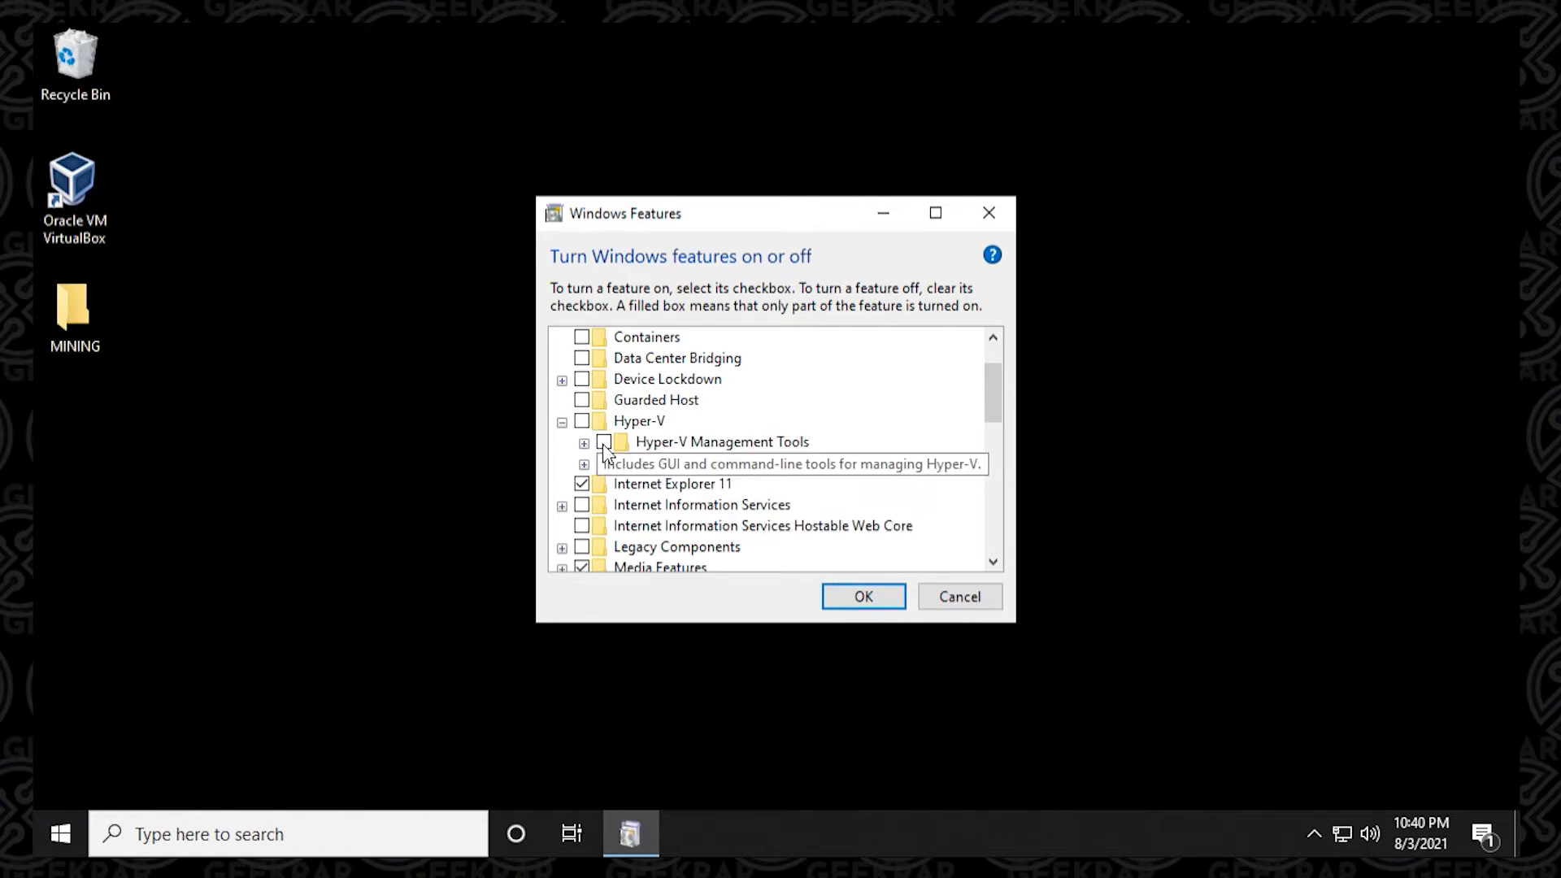
{"action": "left_click", "coordinate": [582, 421]}
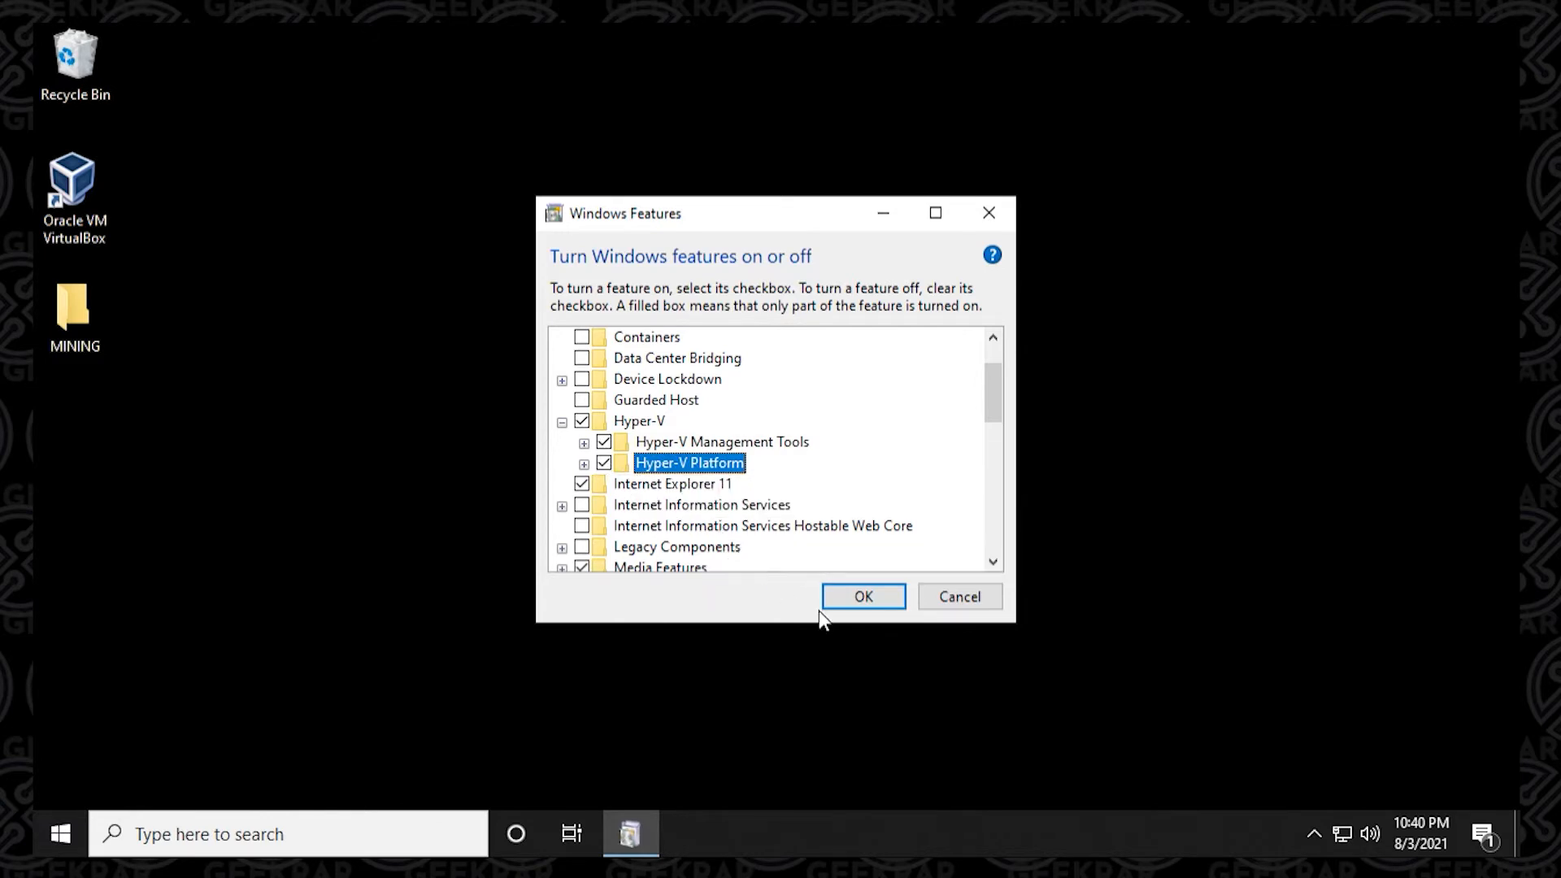
{"action": "left_click", "coordinate": [861, 597]}
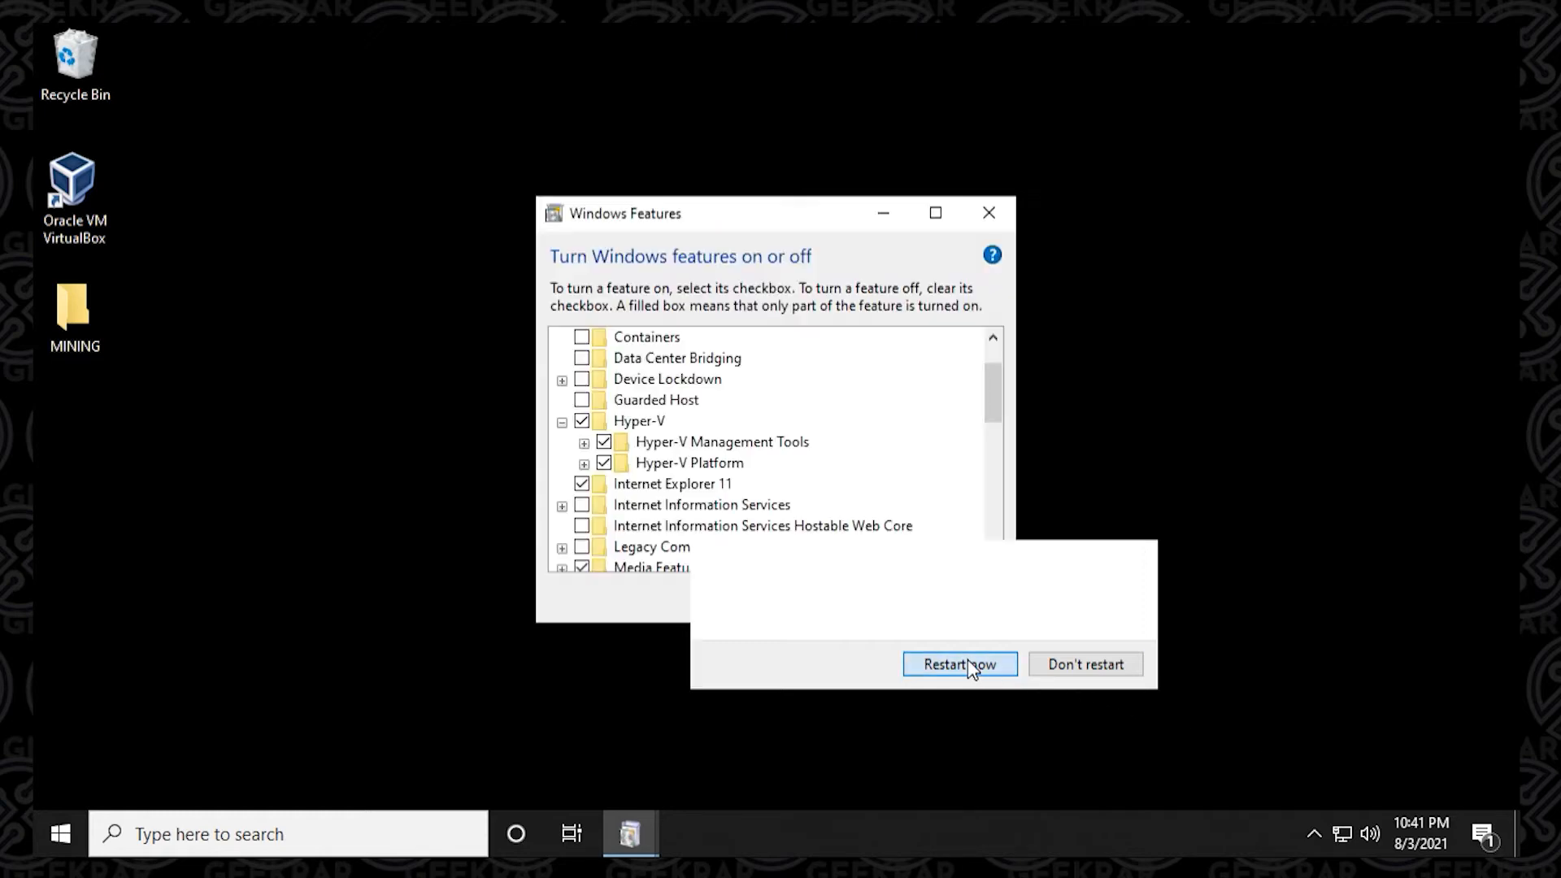
Restart the computer now to finish installing Hyper-V
{"action": "left_click", "coordinate": [959, 664]}
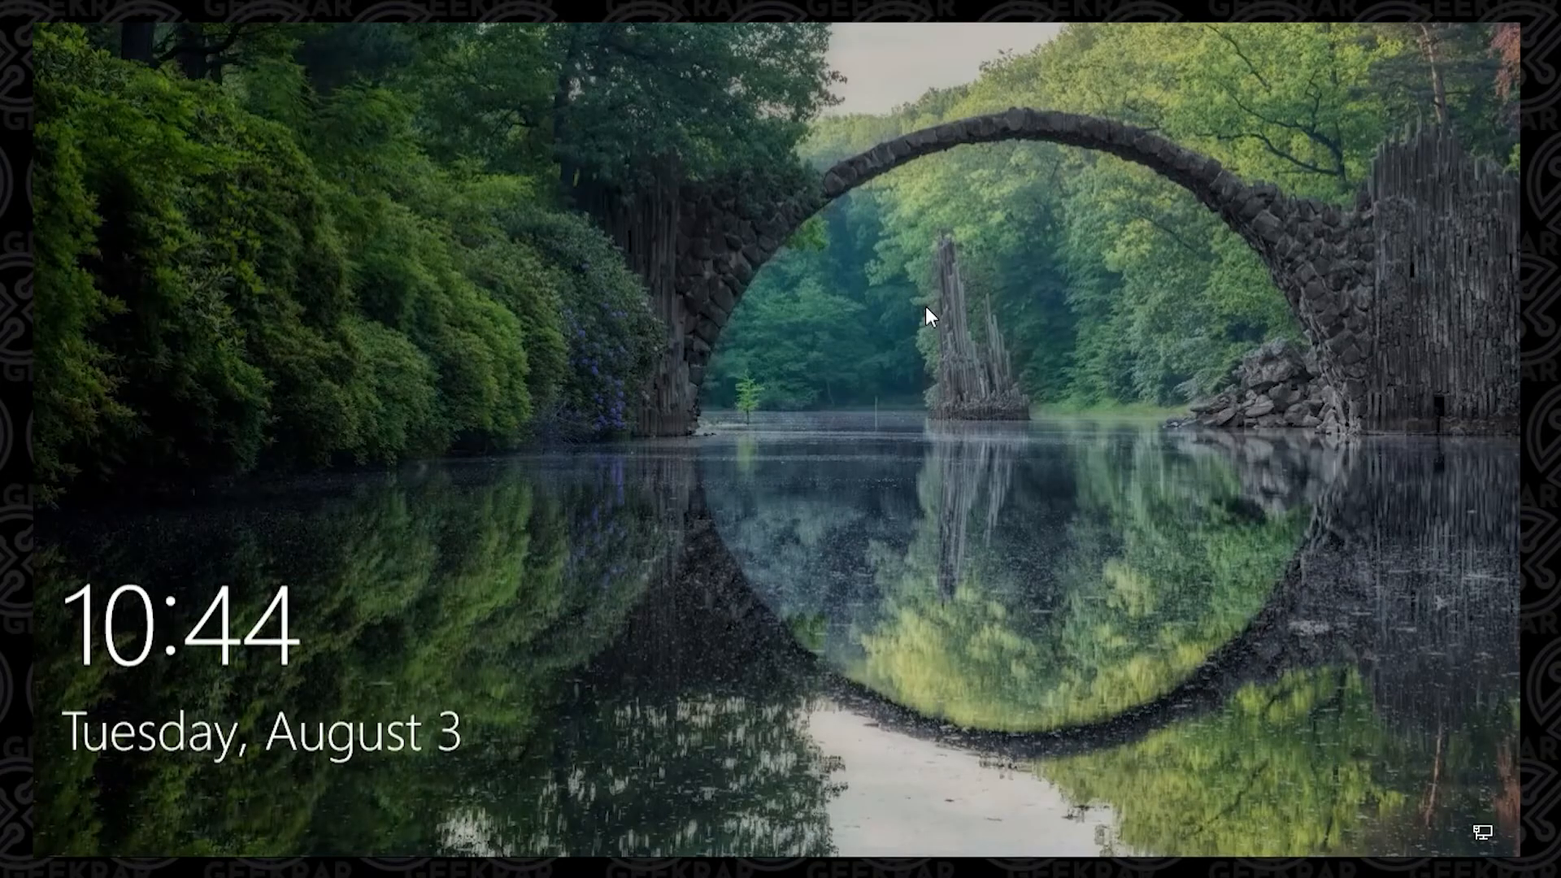
{"action": "mouse_move", "coordinate": [1241, 551]}
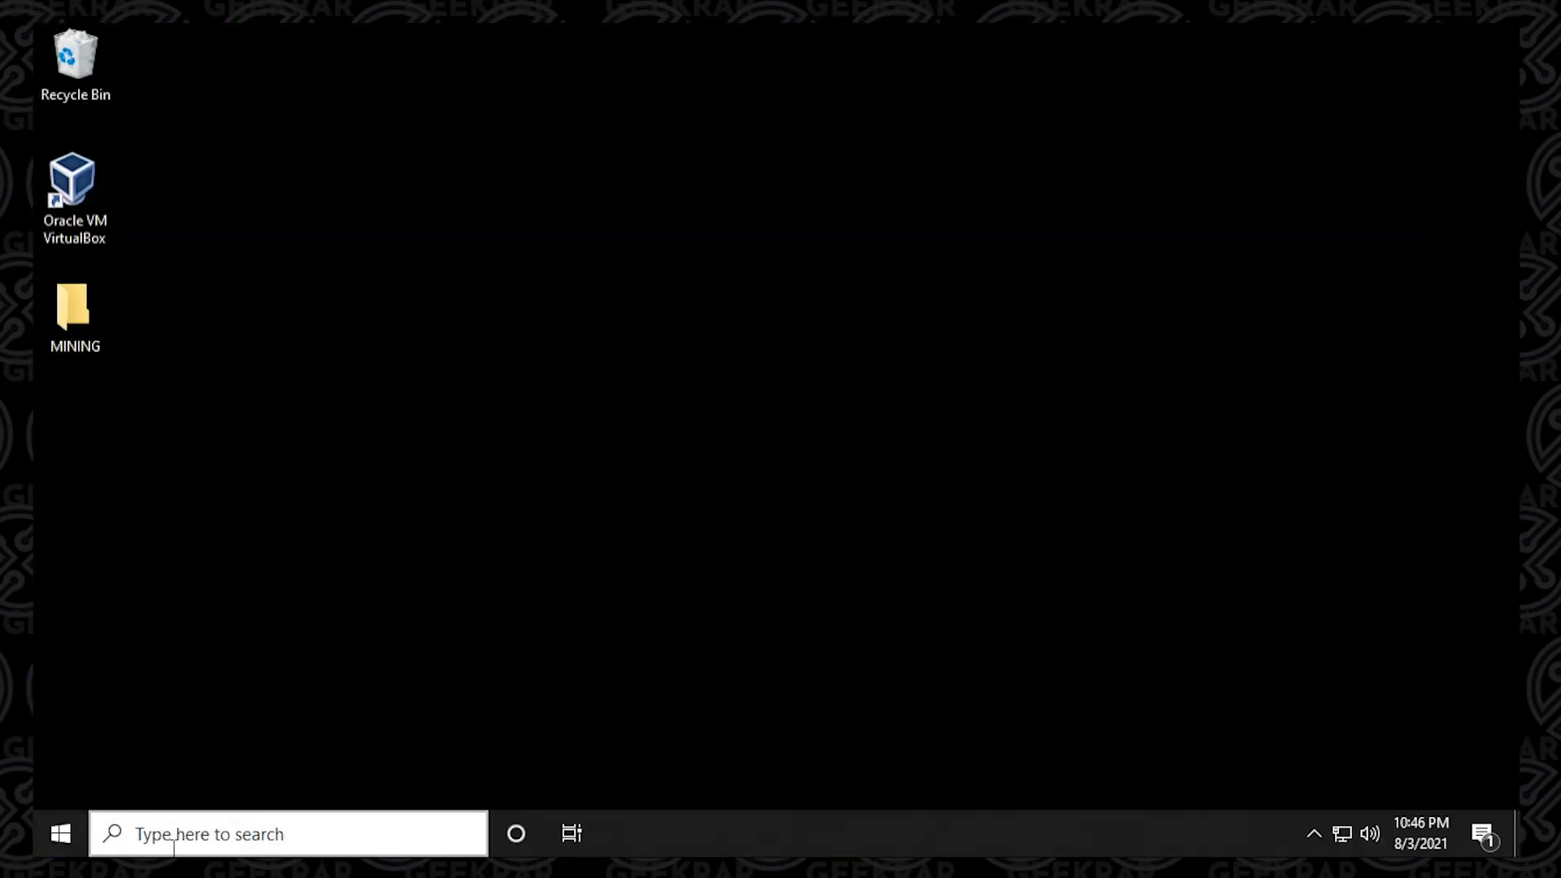
Search the taskbar for 'control Panel' to reach the Control Panel
{"action": "type", "text": "control Panel"}
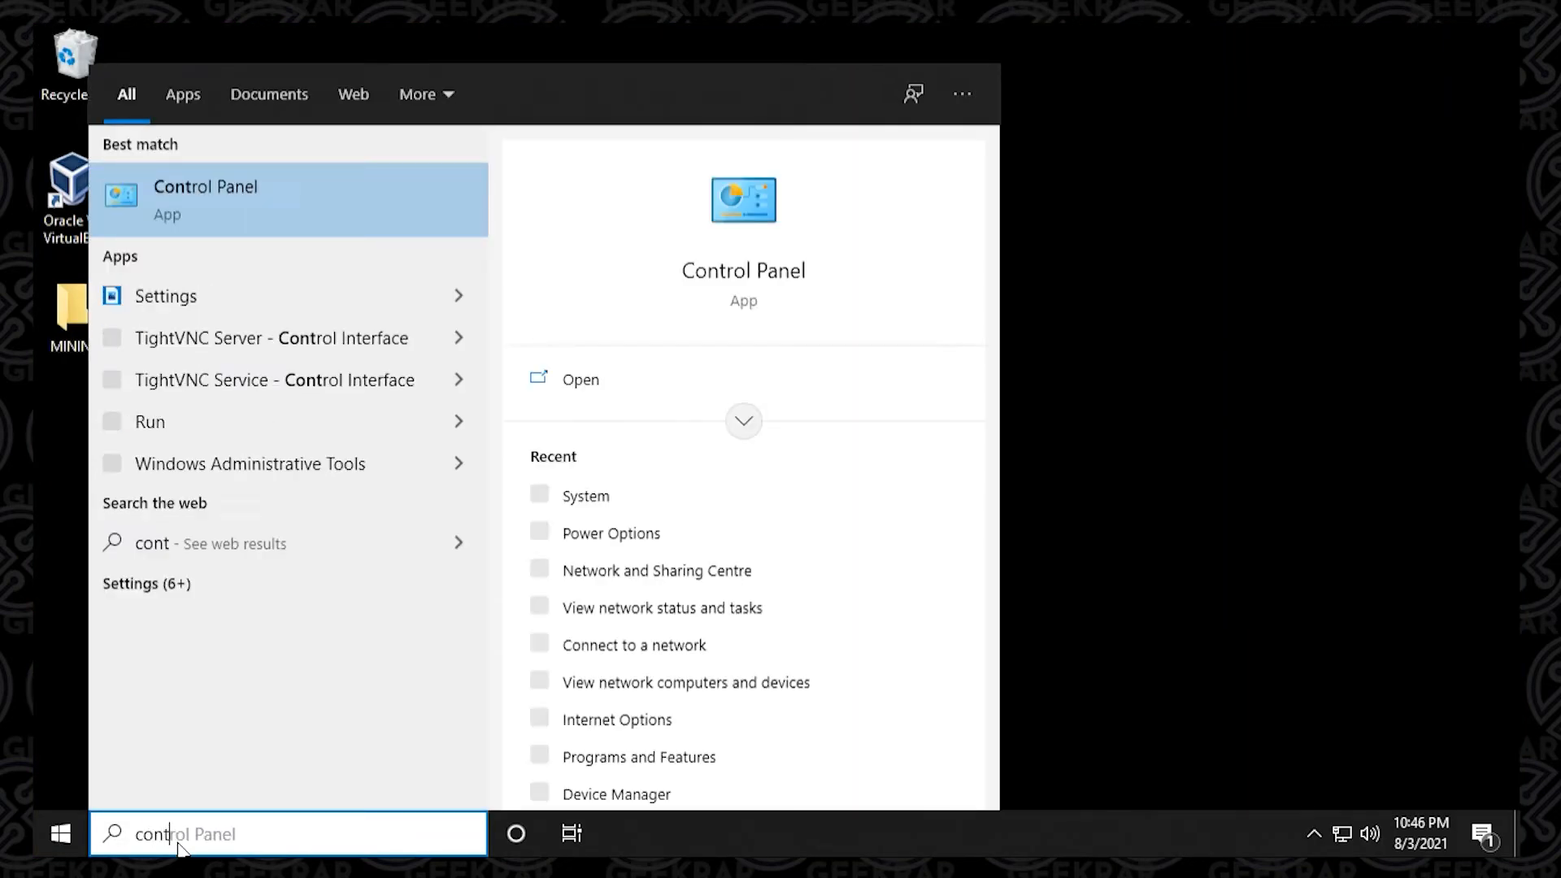
{"action": "type", "text": "contor"}
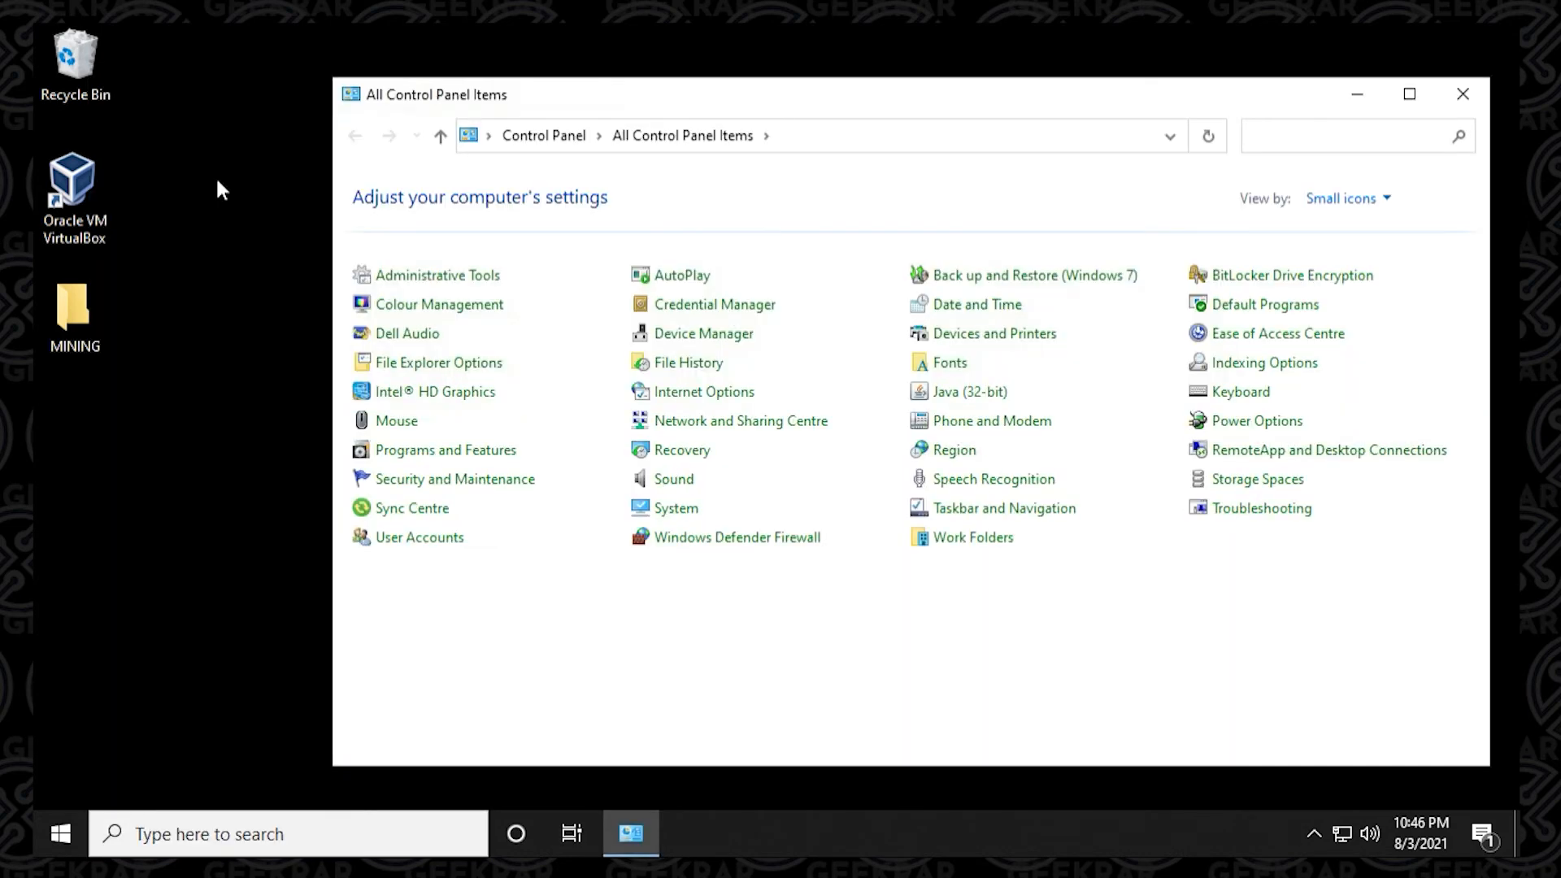
{"action": "mouse_move", "coordinate": [436, 275]}
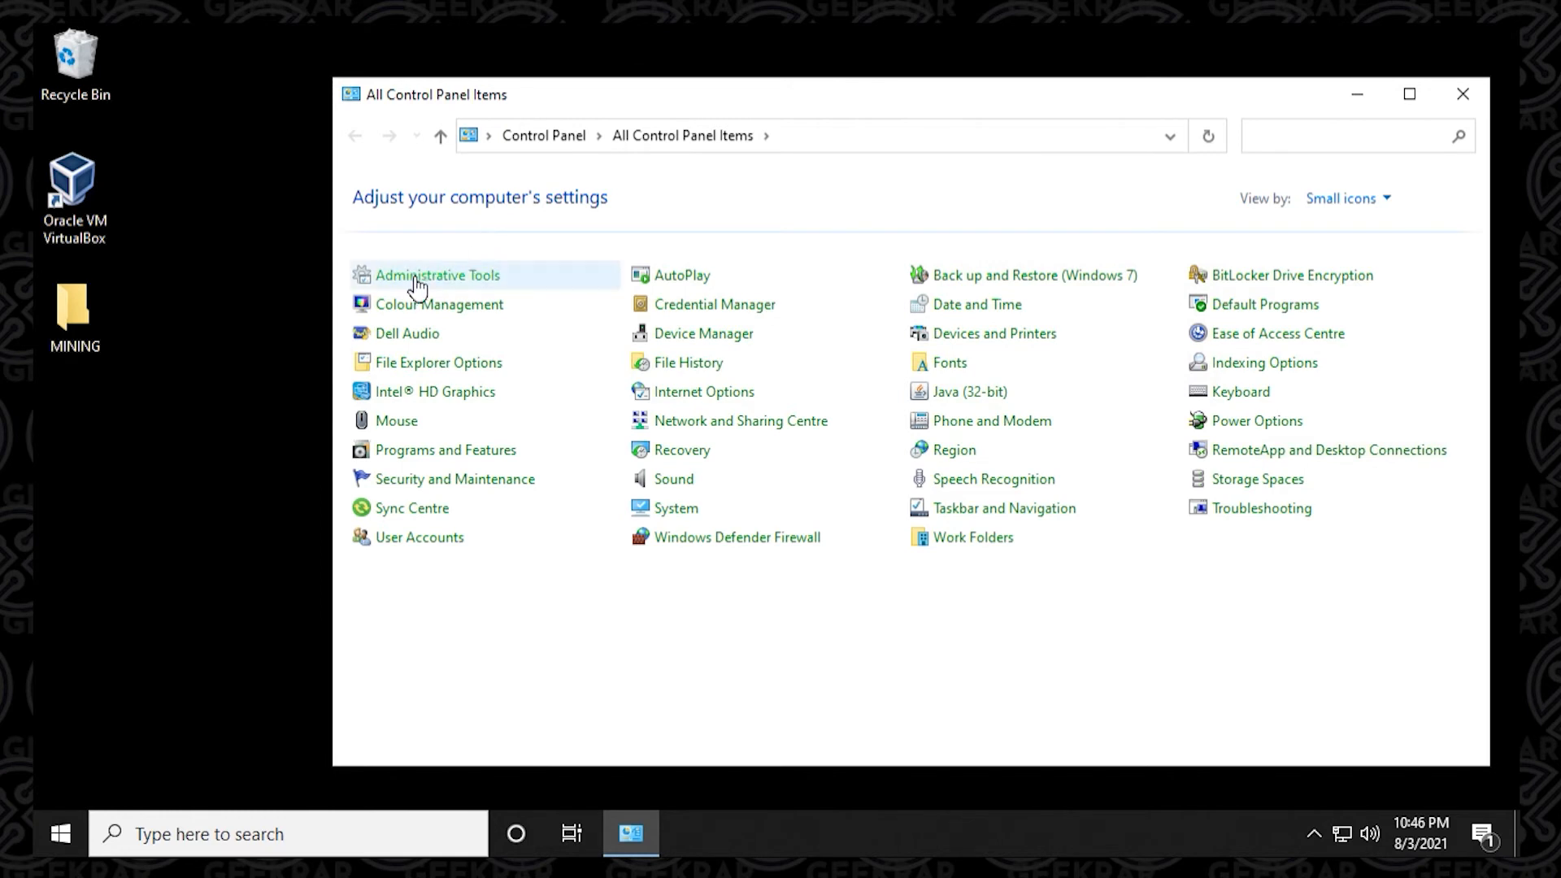
Launch Hyper-V Manager from Administrative Tools
{"action": "double_click", "coordinate": [437, 275]}
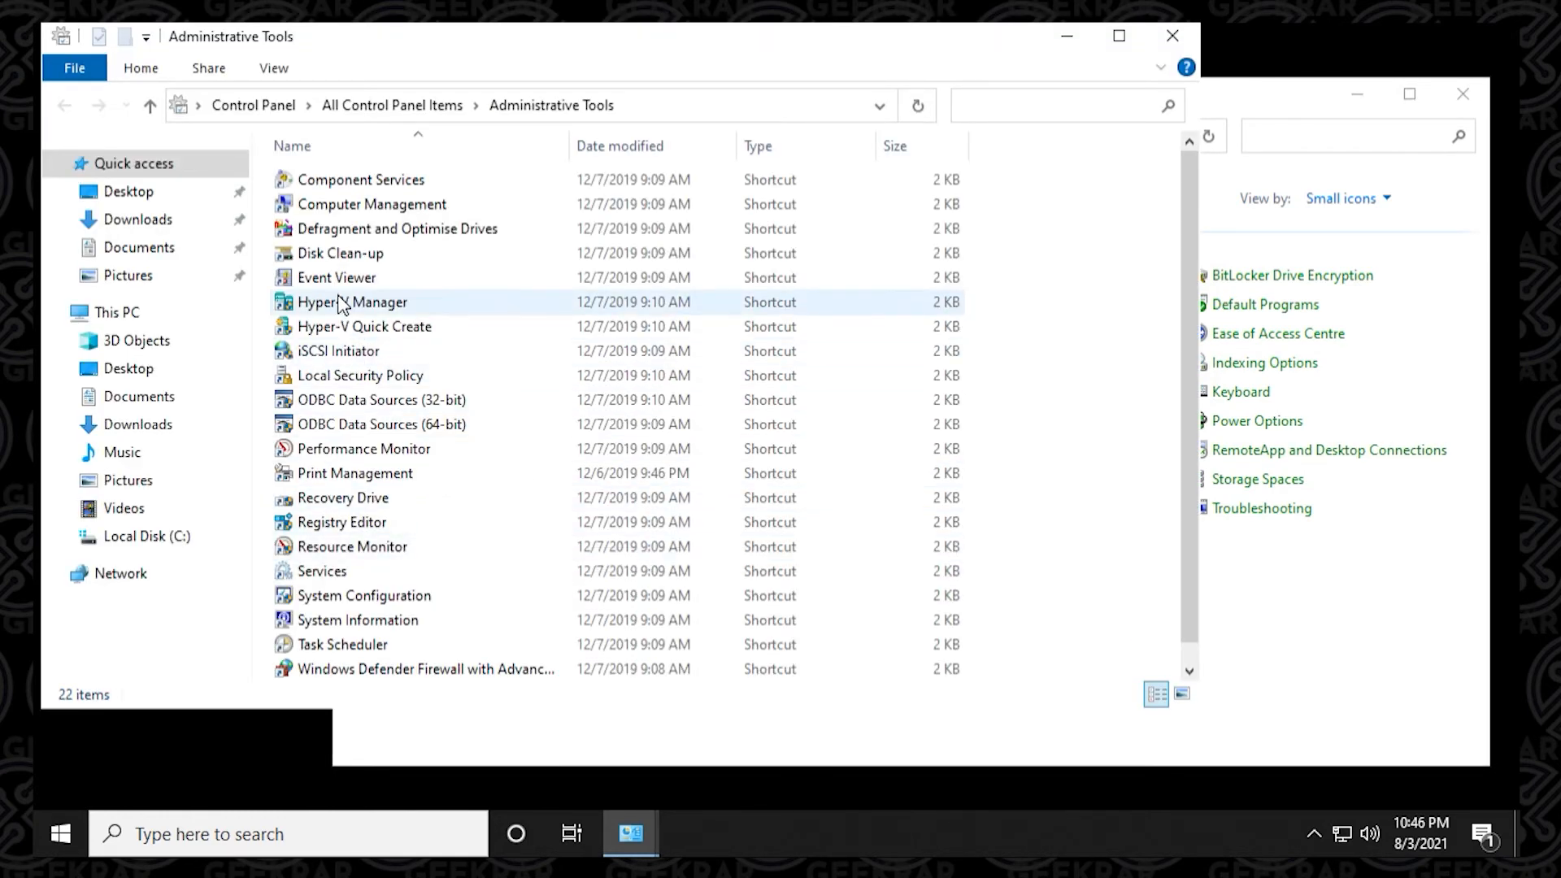
{"action": "left_click", "coordinate": [351, 303]}
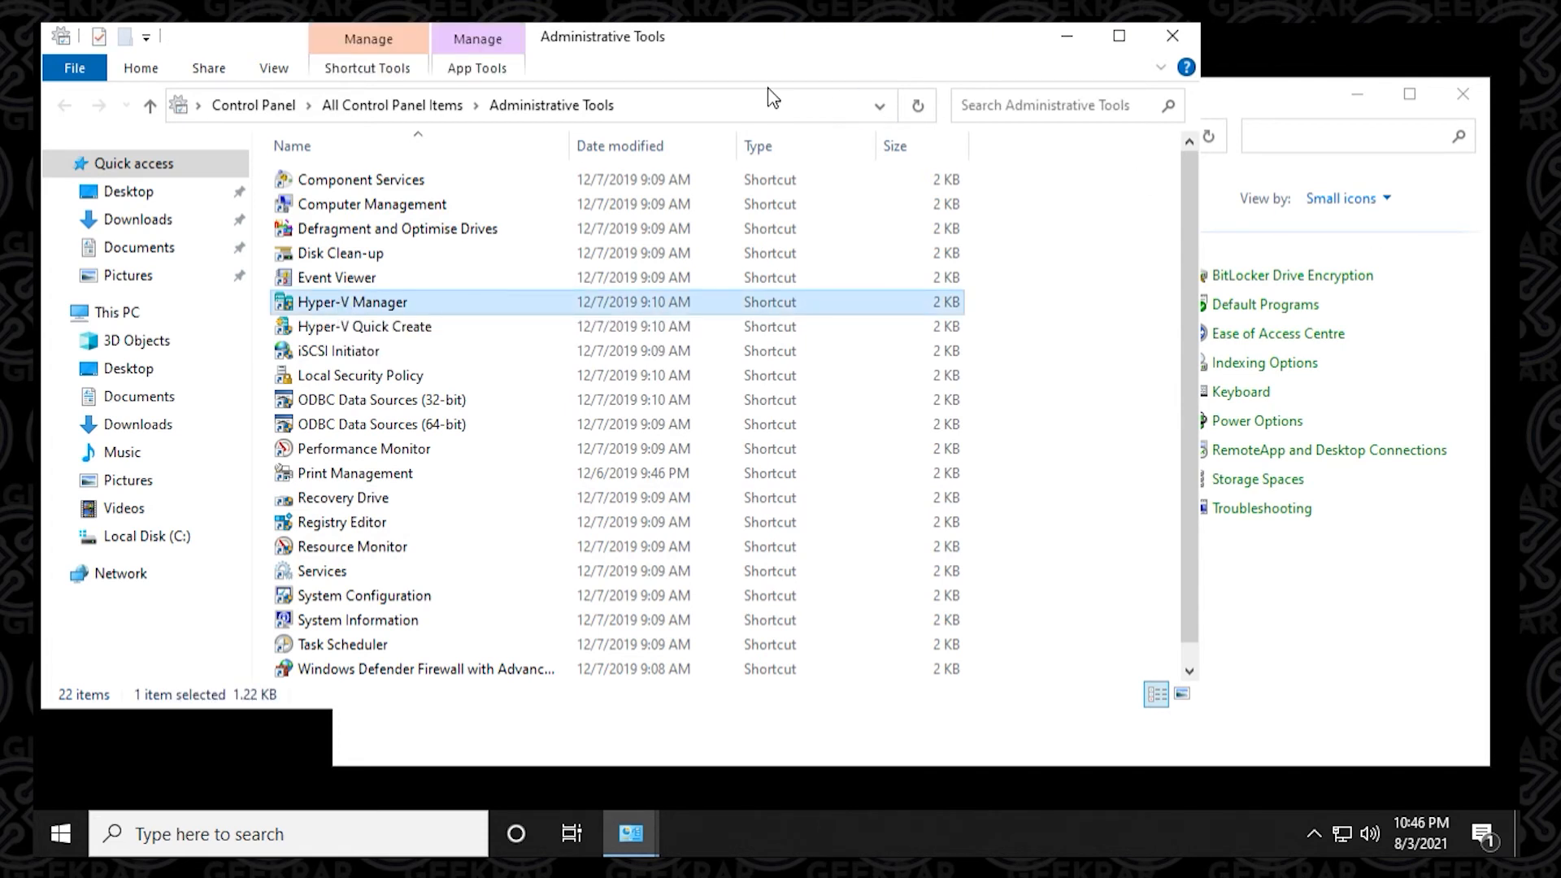
{"action": "mouse_move", "coordinate": [777, 326]}
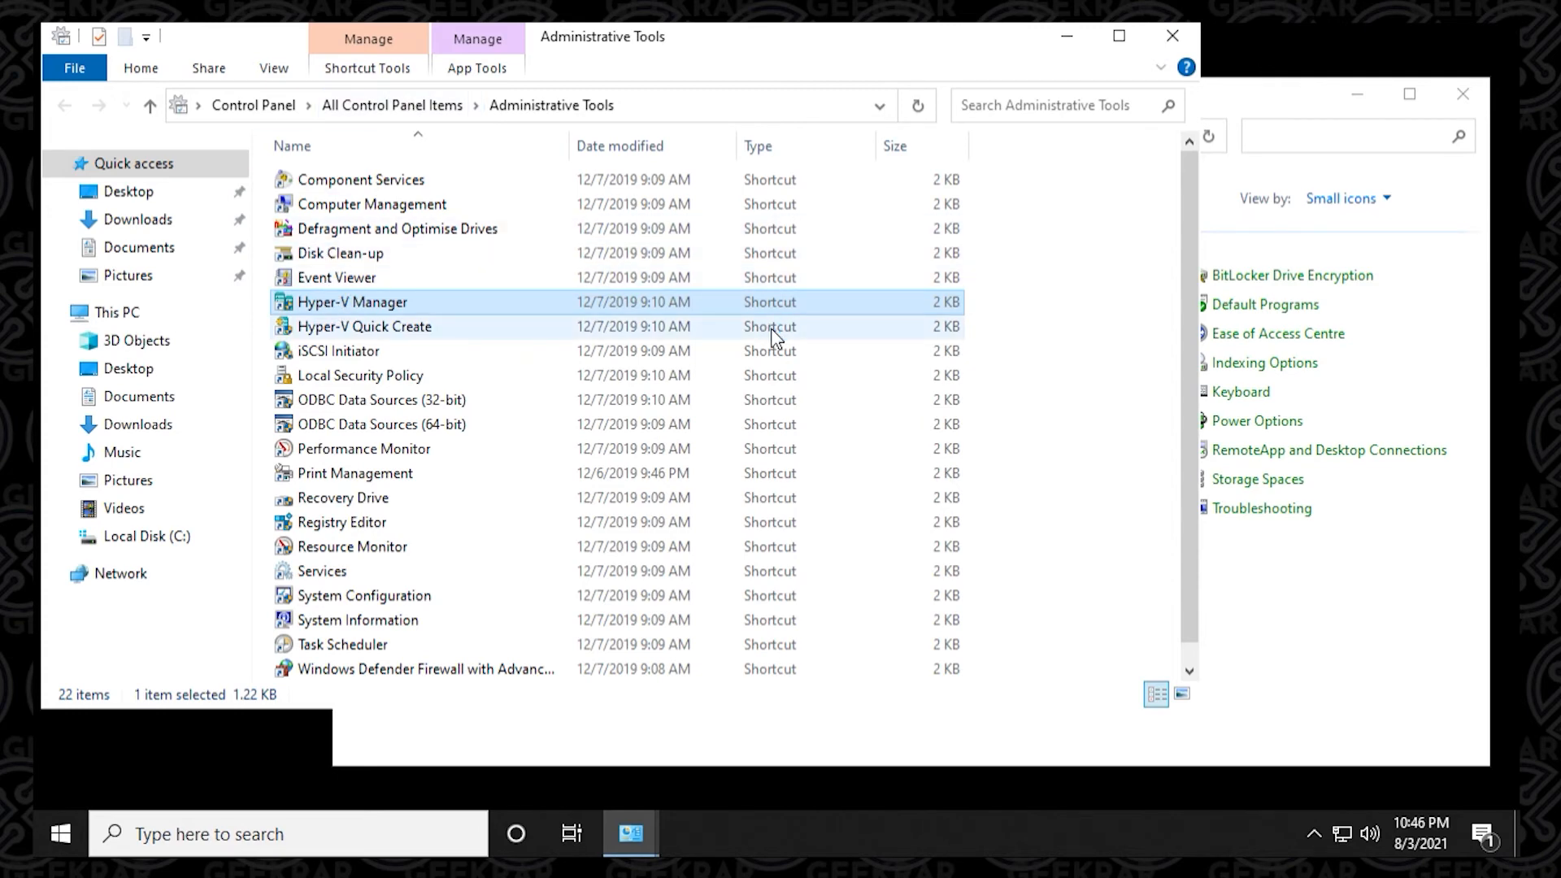
{"action": "double_click", "coordinate": [352, 303]}
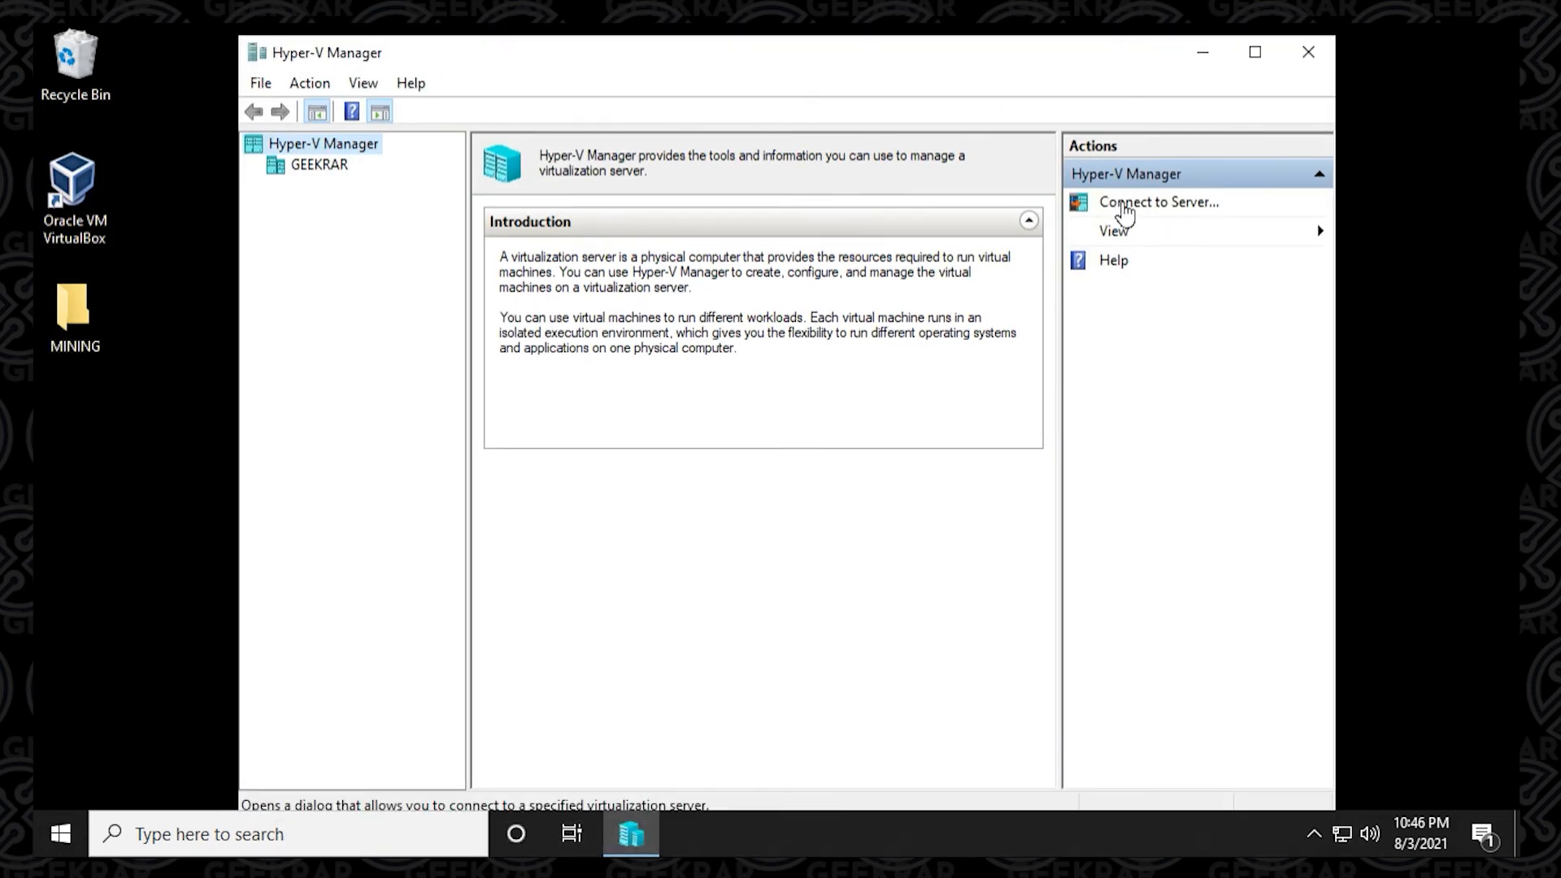
Select the local GEEKRAR server and start the New Virtual Machine wizard
{"action": "left_click", "coordinate": [321, 164]}
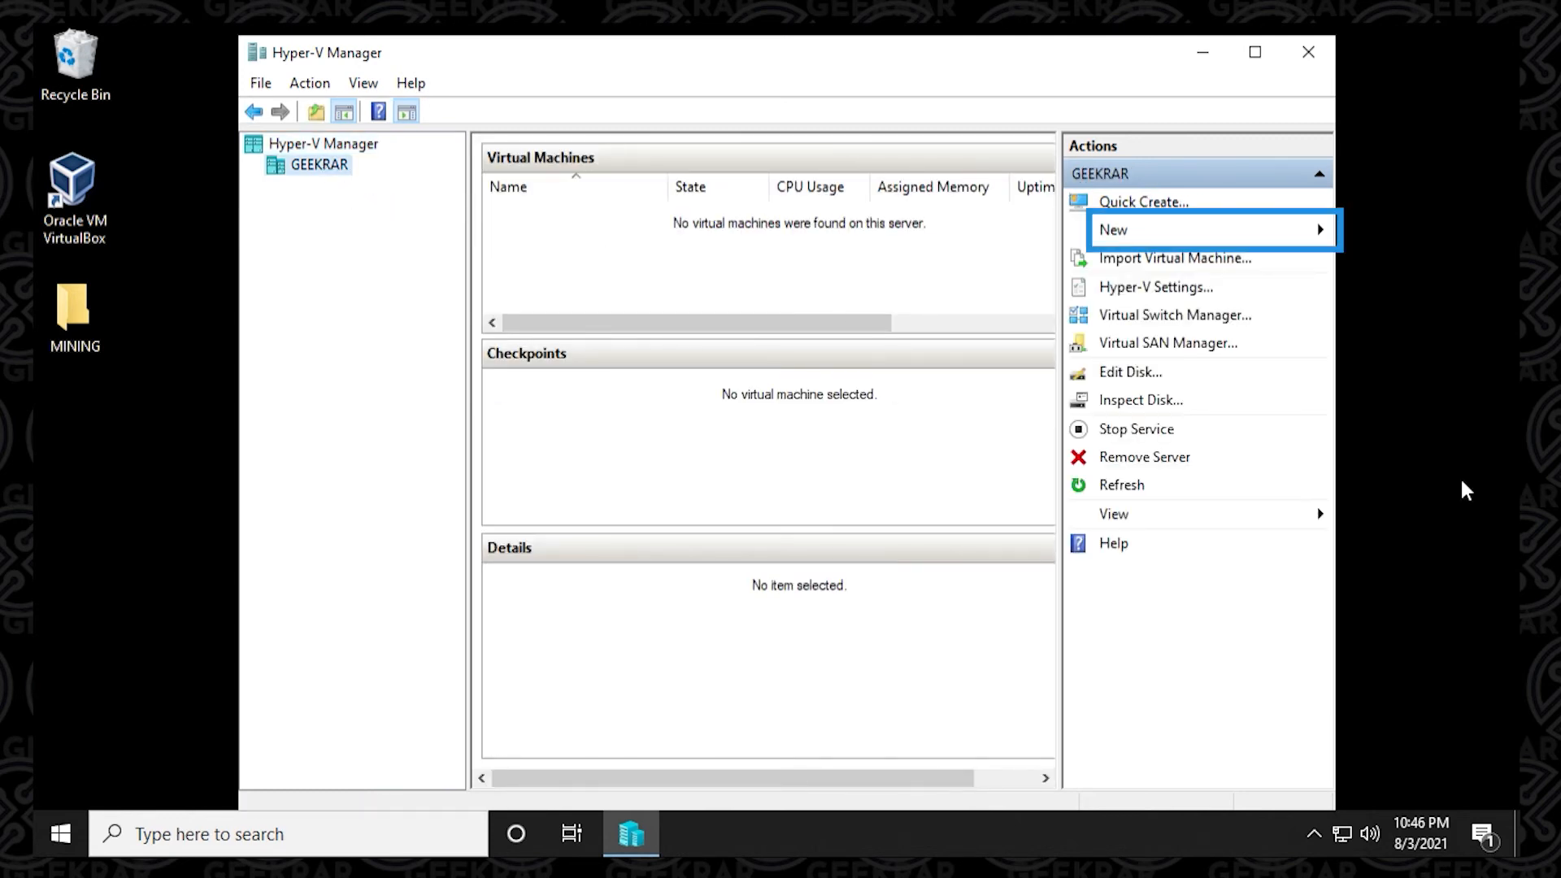
{"action": "mouse_move", "coordinate": [1381, 441]}
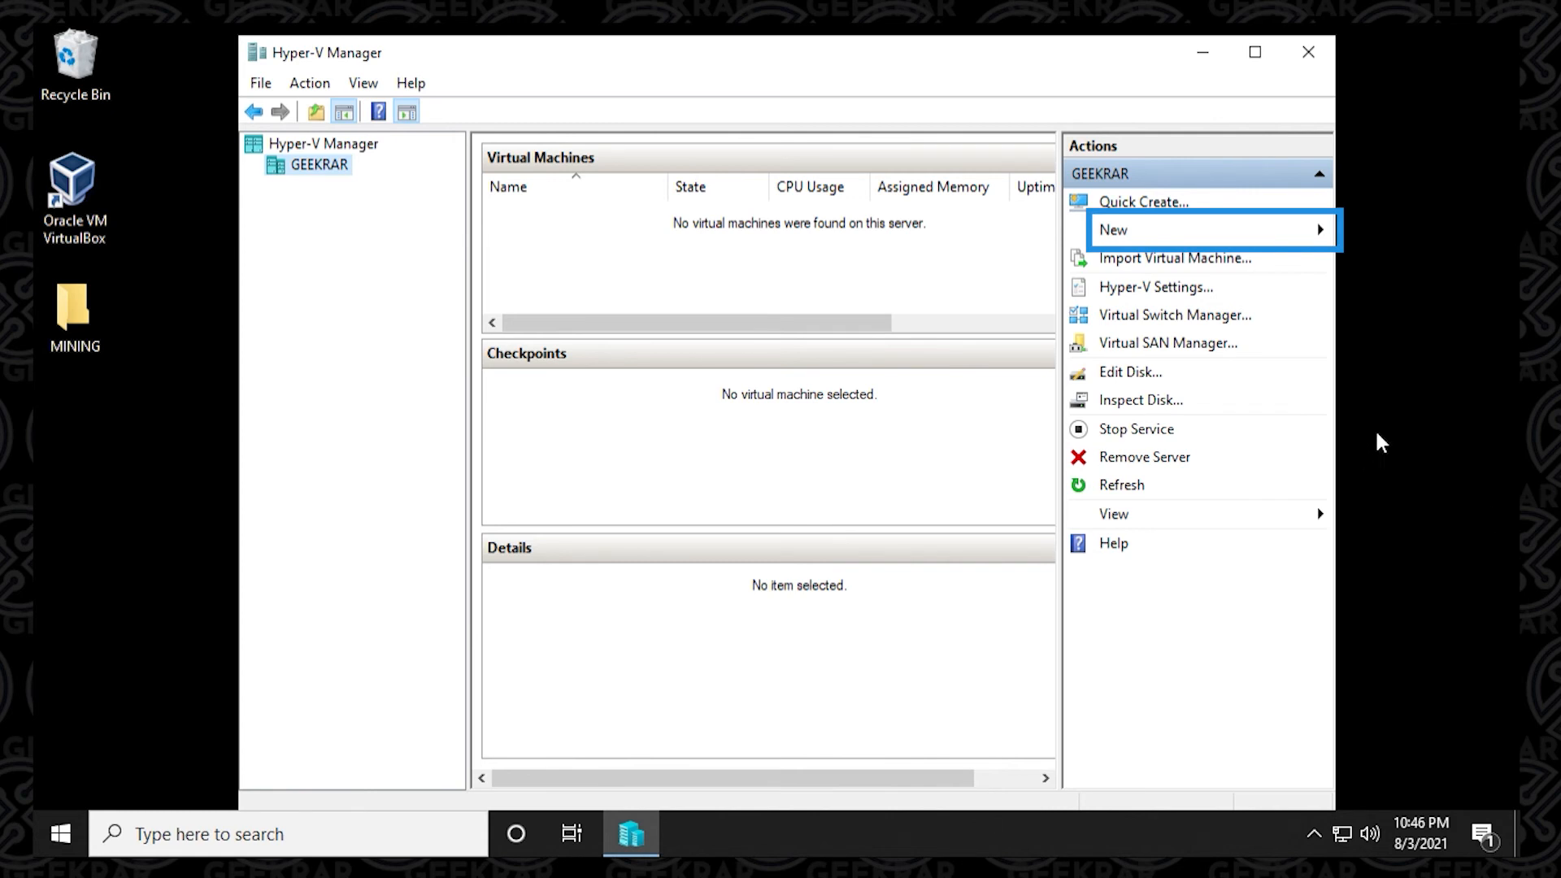
{"action": "mouse_move", "coordinate": [1124, 236]}
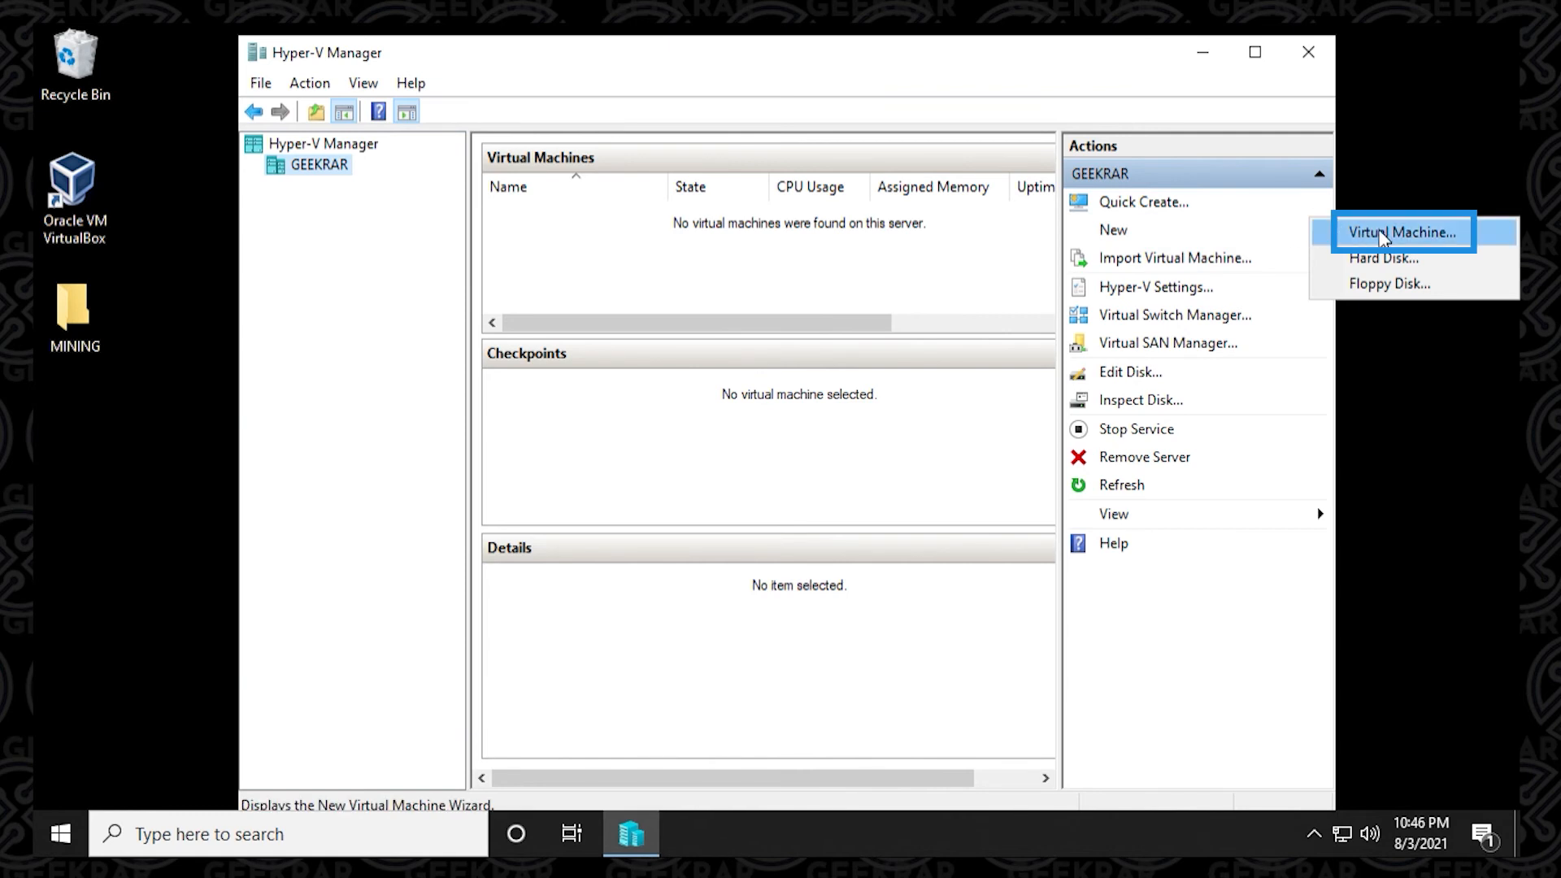
{"action": "left_click", "coordinate": [1400, 233]}
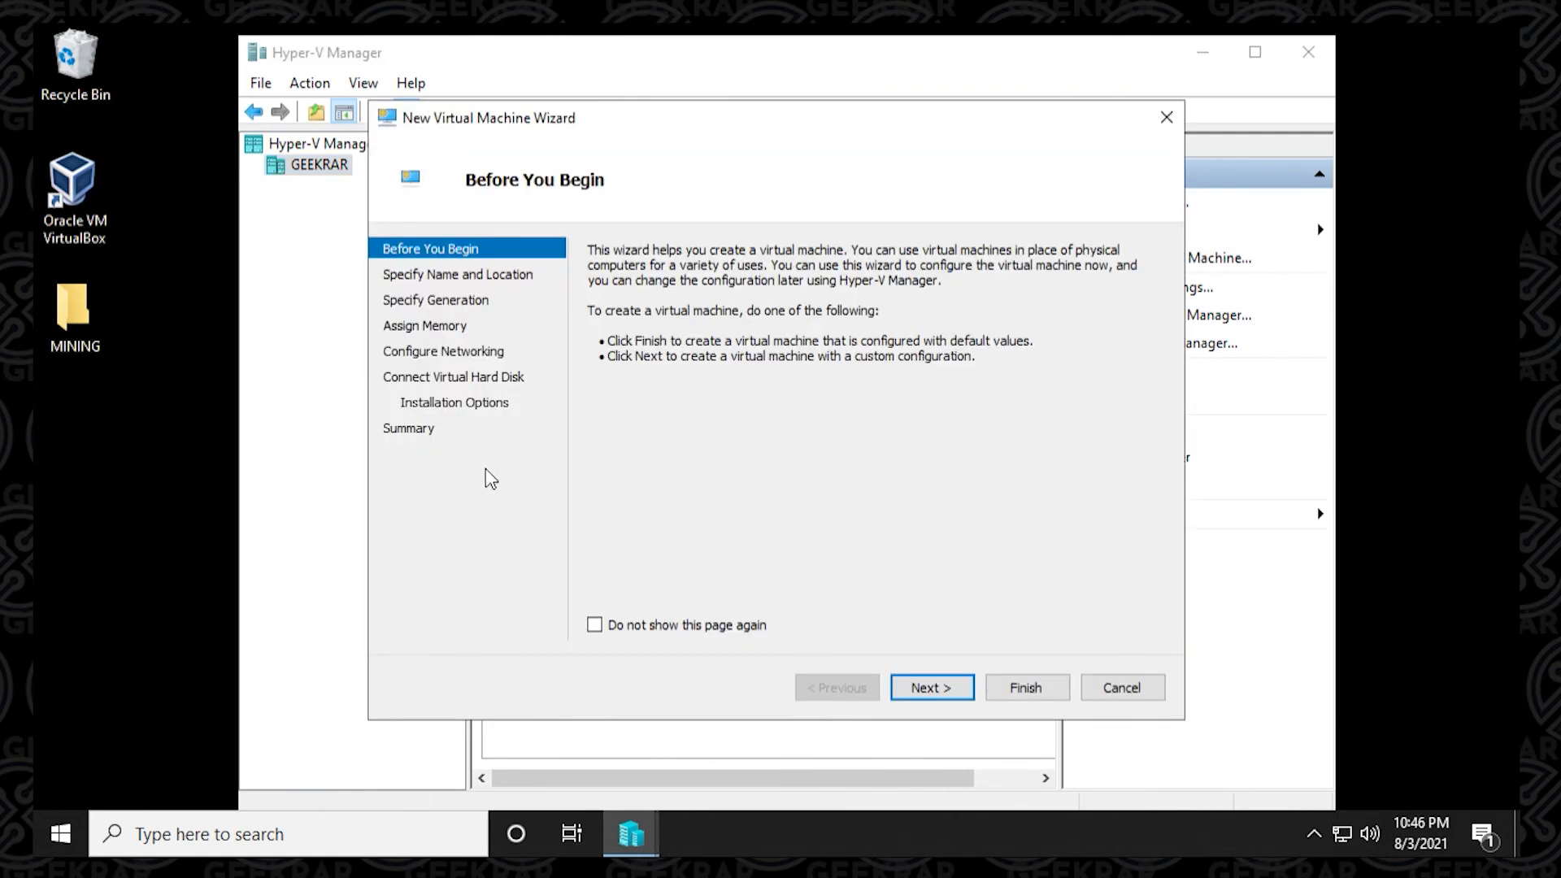
{"action": "mouse_move", "coordinate": [1258, 602]}
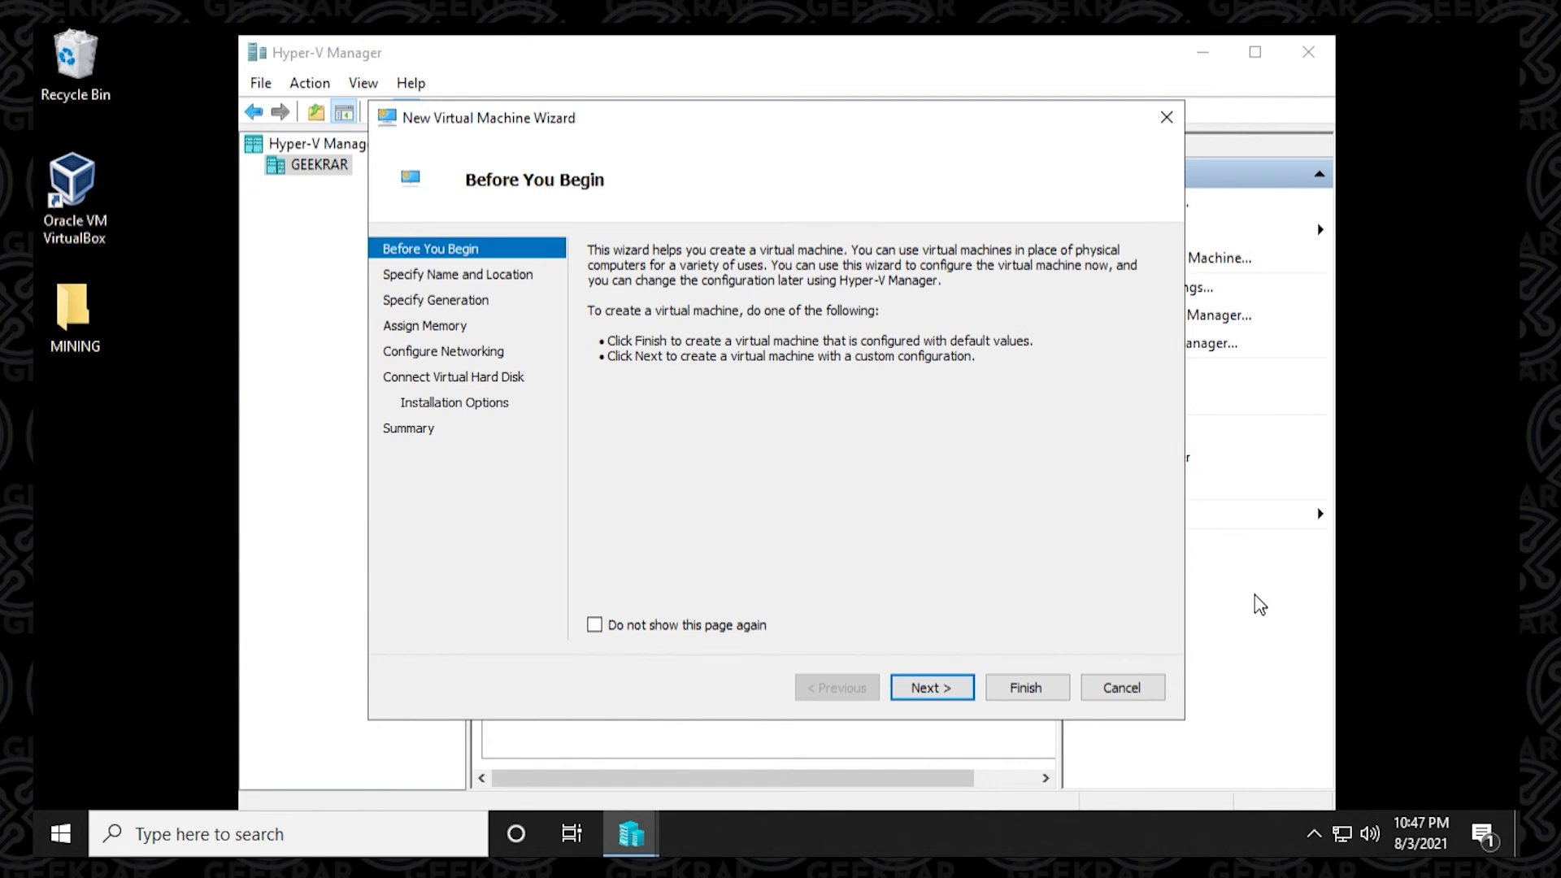
{"action": "mouse_move", "coordinate": [1469, 625]}
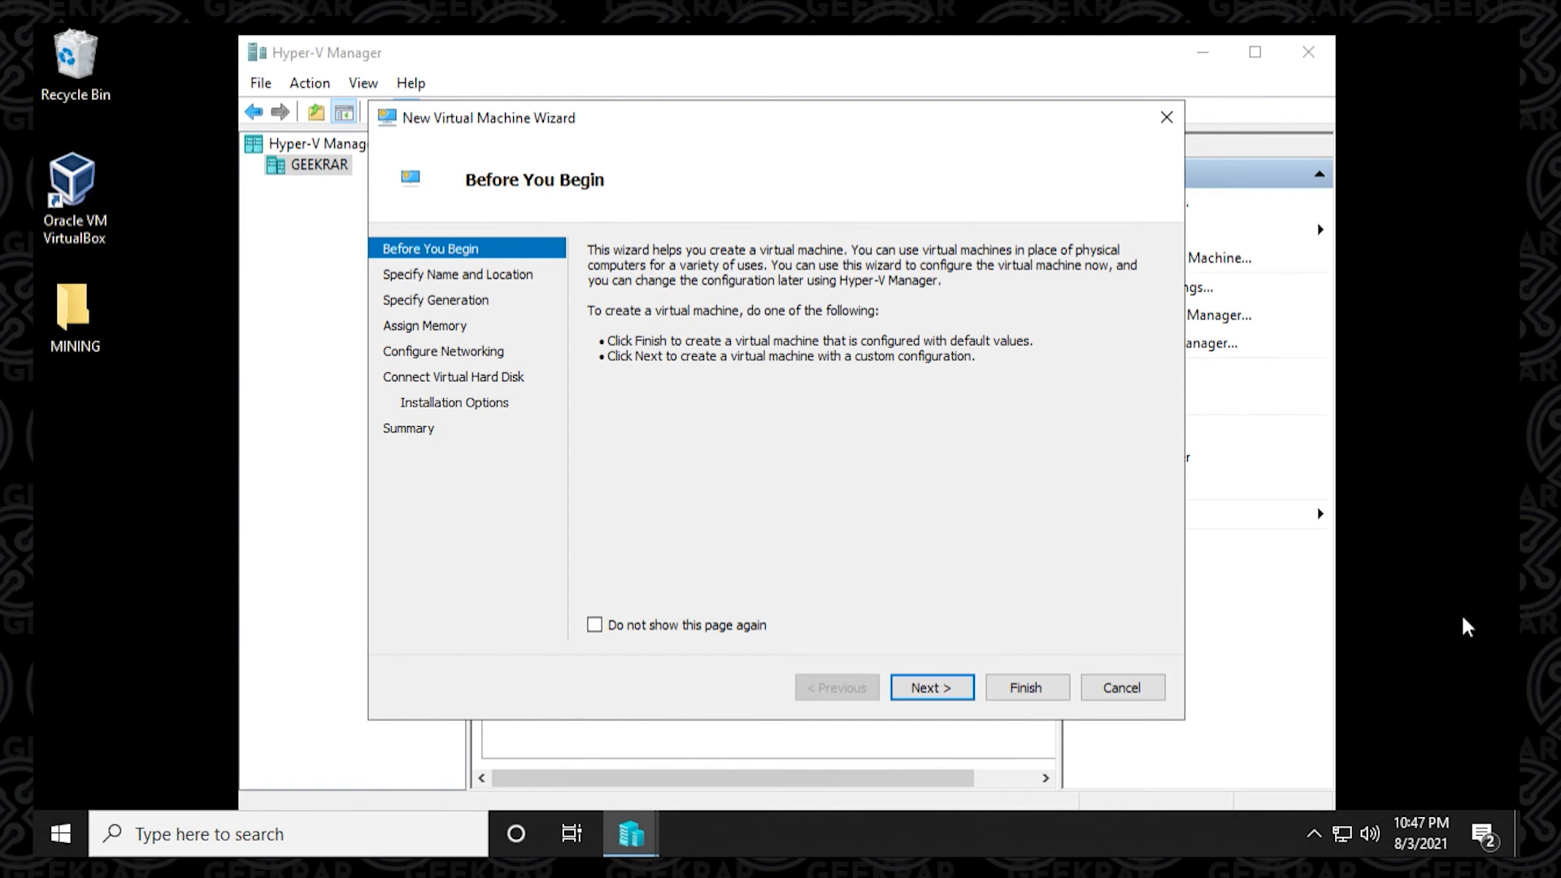